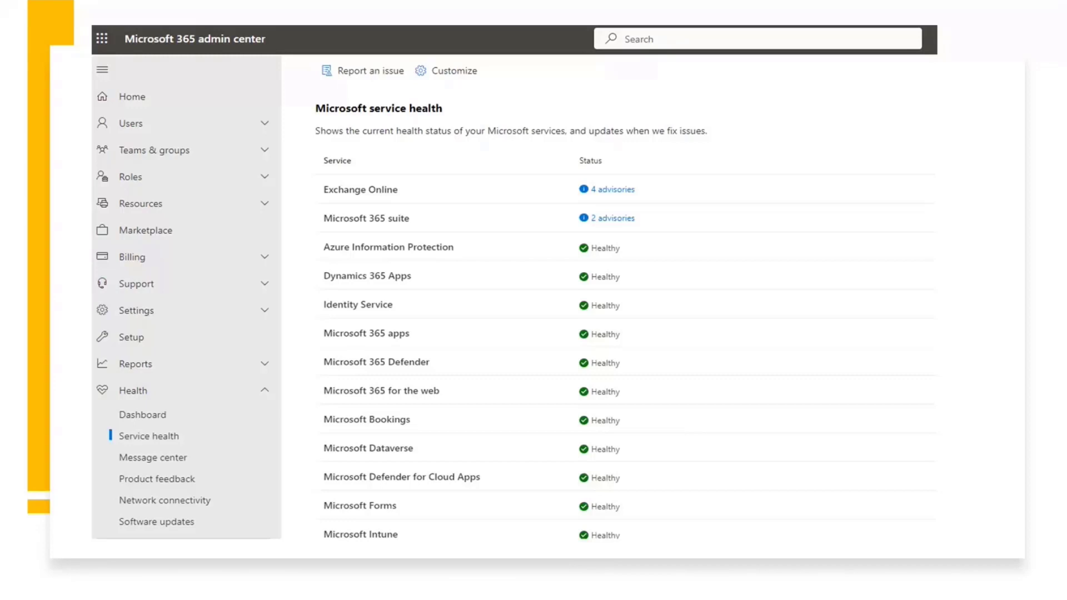
pyautogui.moveTo(534, 249)
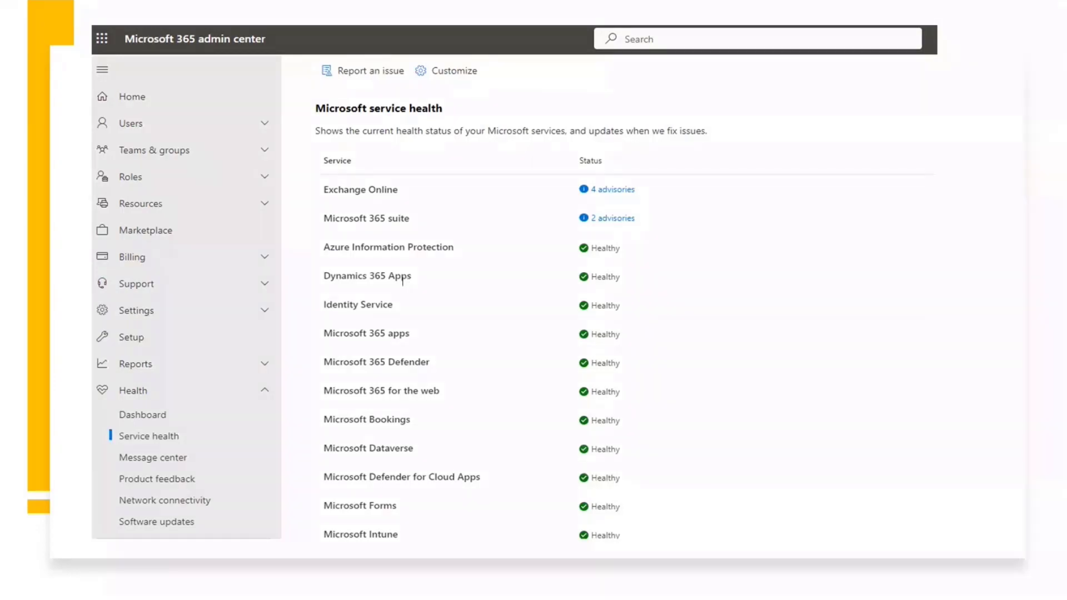
pyautogui.moveTo(122, 280)
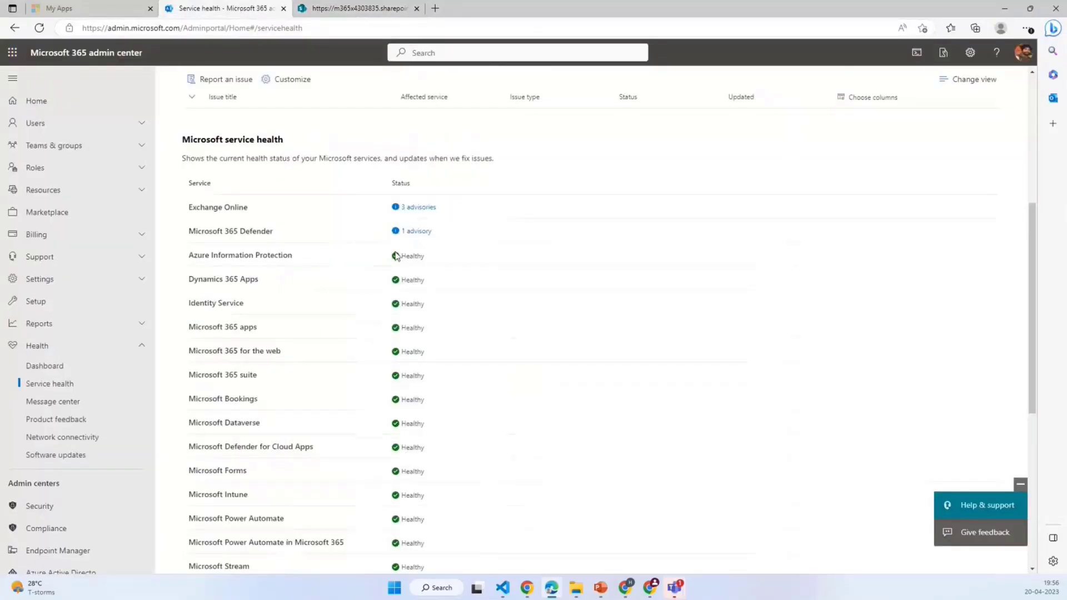
pyautogui.moveTo(439, 318)
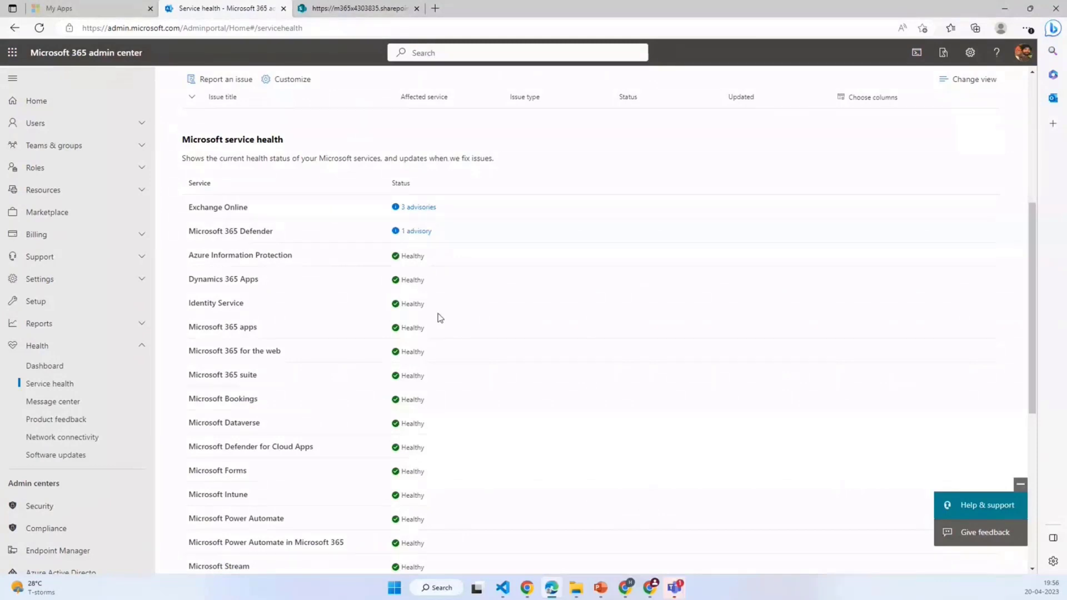
pyautogui.moveTo(285, 200)
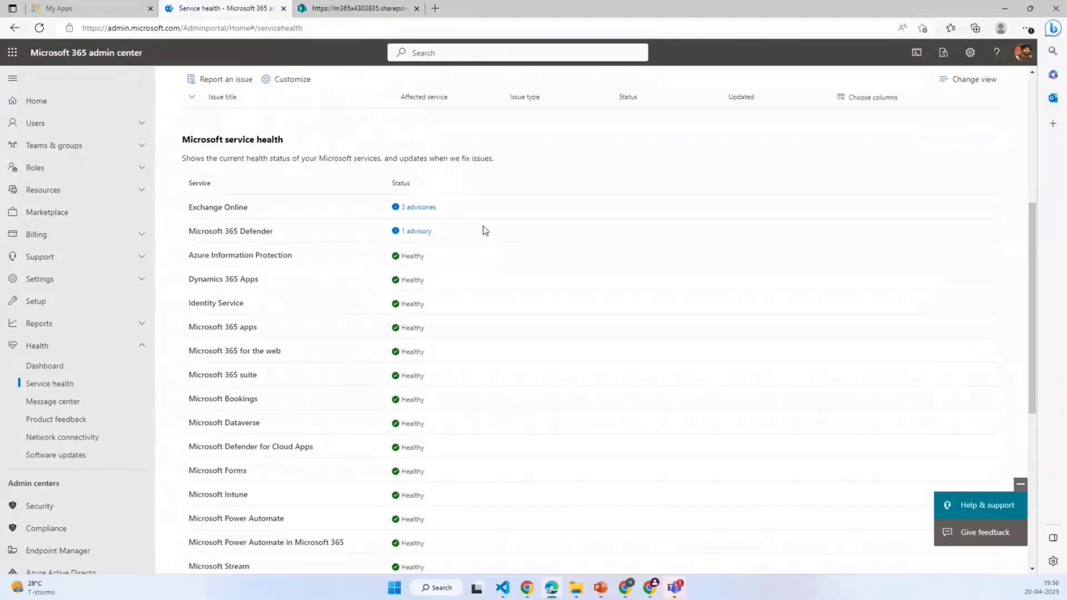
# Step: Open Exchange Online's 3 advisories in the admin center, then return to the workbench tab
pyautogui.scroll(-3)
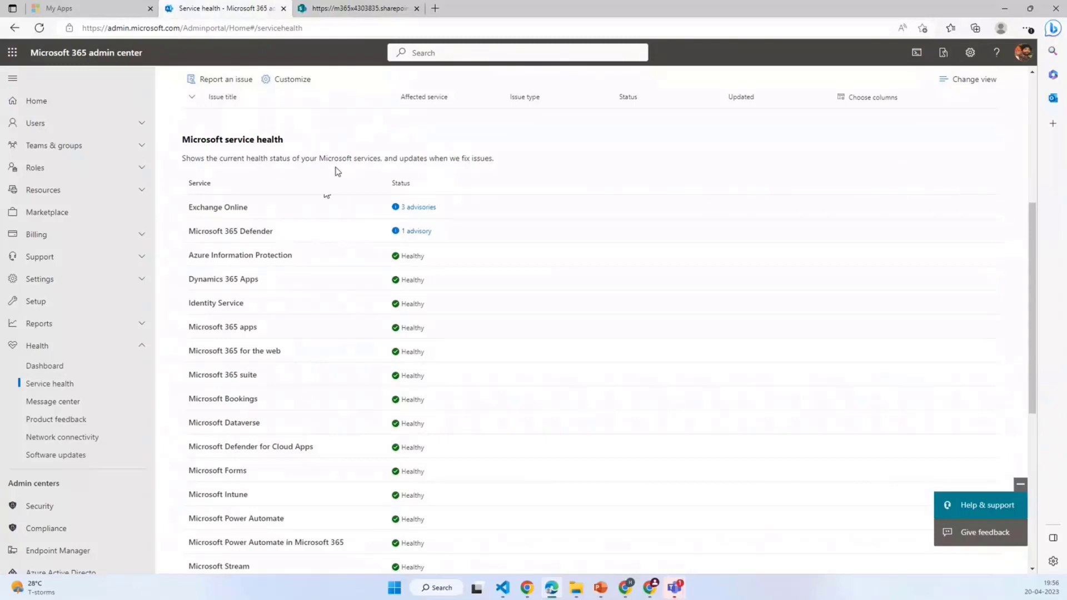
pyautogui.moveTo(313, 200)
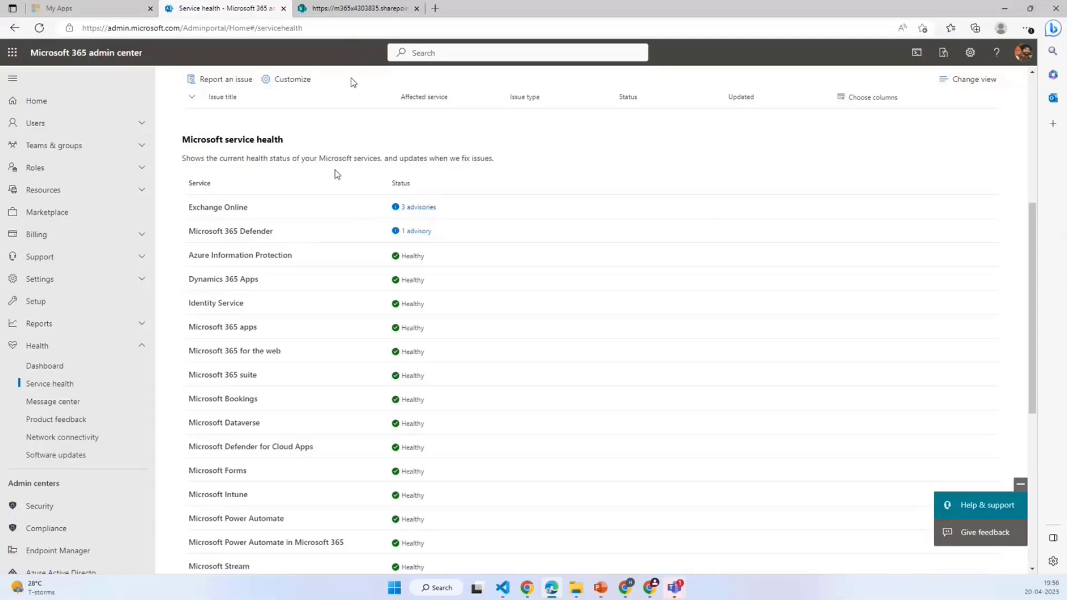
pyautogui.moveTo(358, 9)
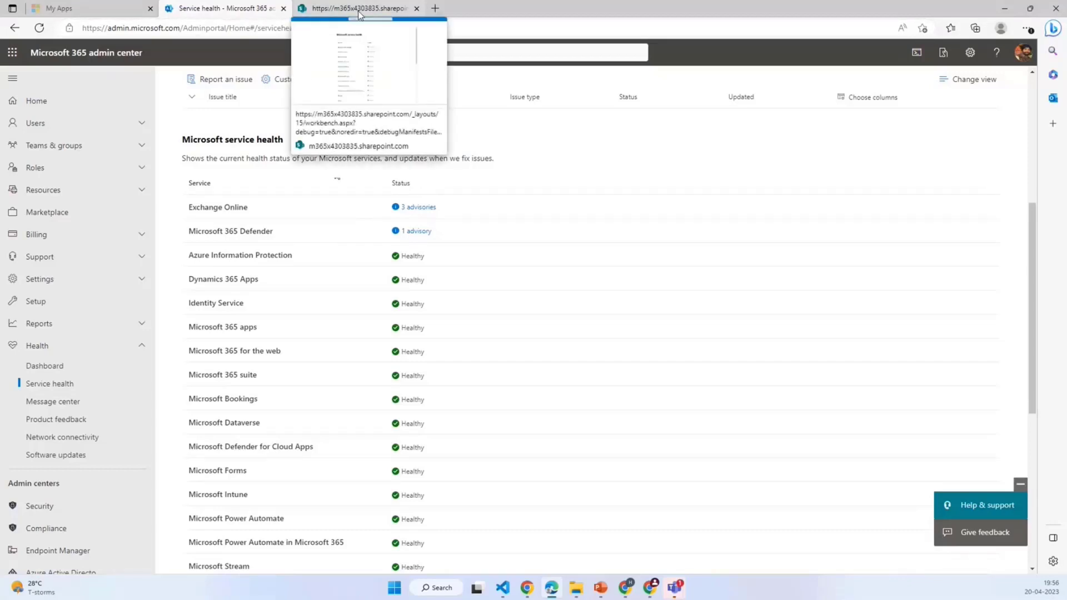
pyautogui.moveTo(293, 322)
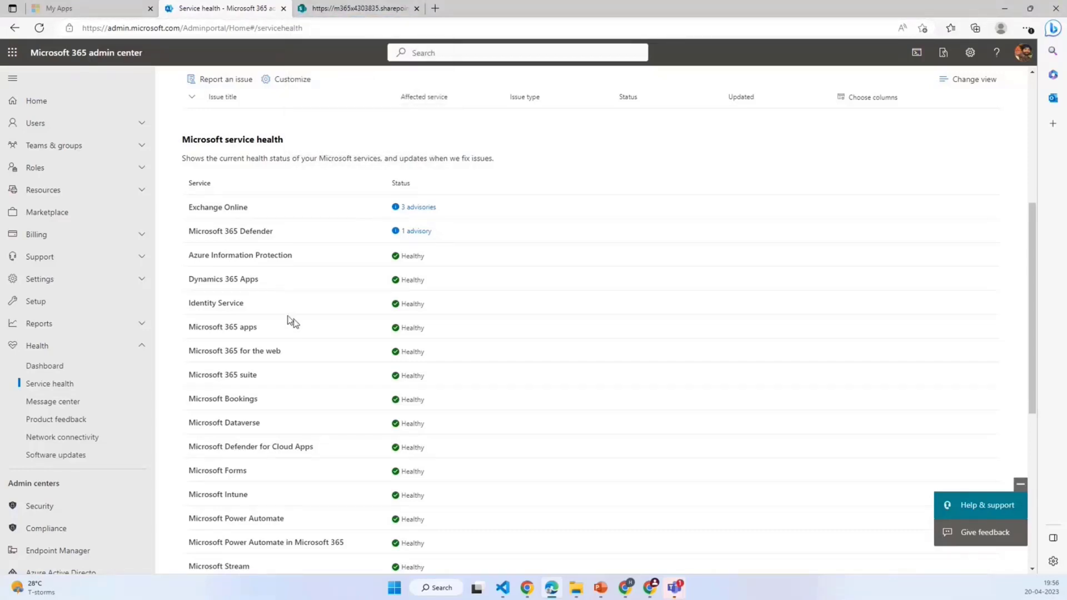
pyautogui.click(358, 8)
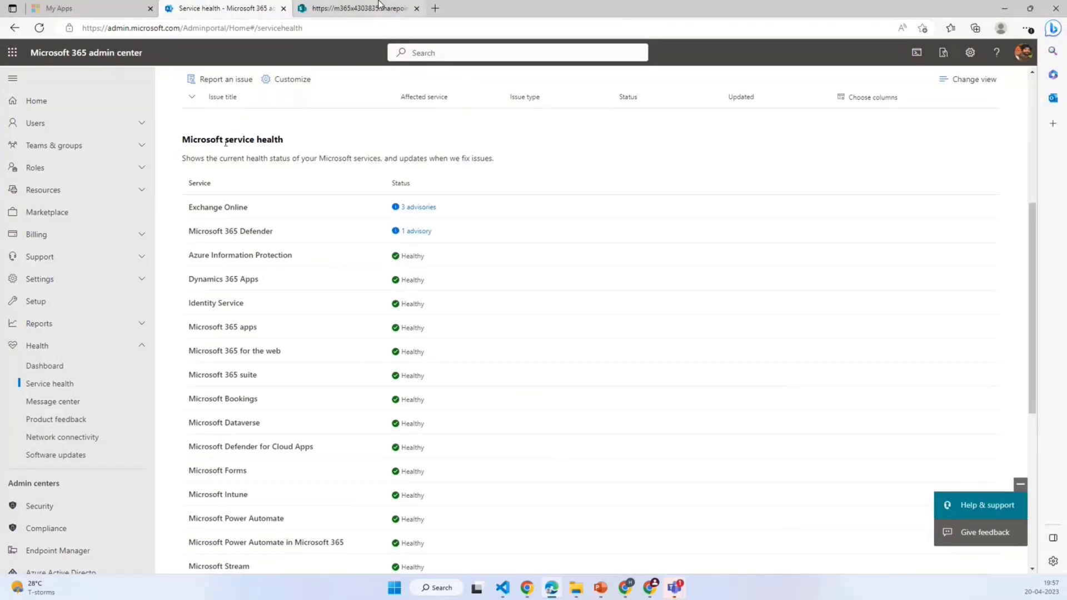
pyautogui.click(354, 9)
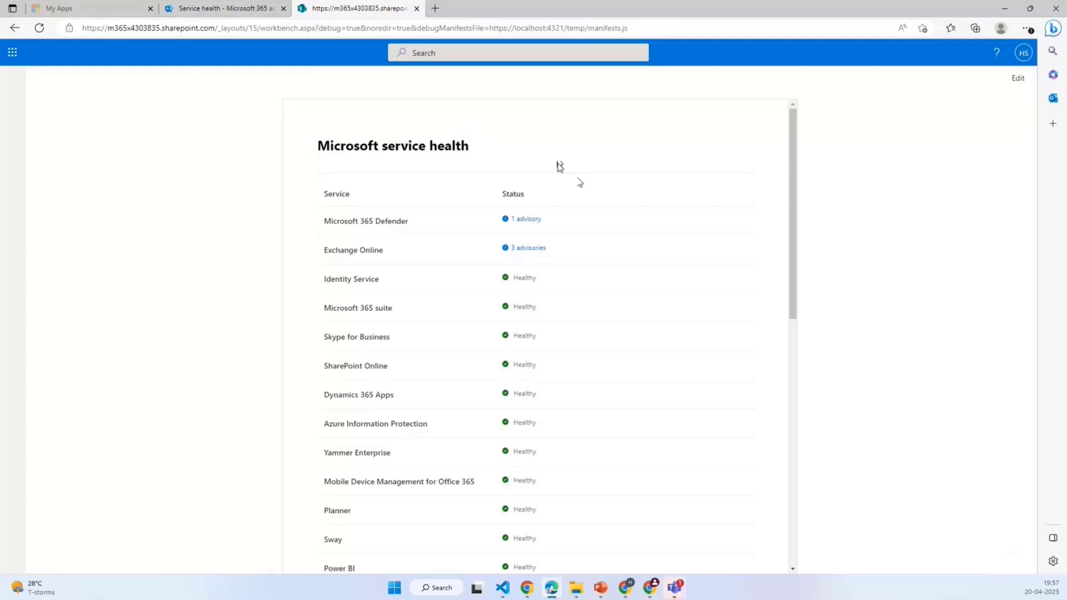
pyautogui.moveTo(497, 126)
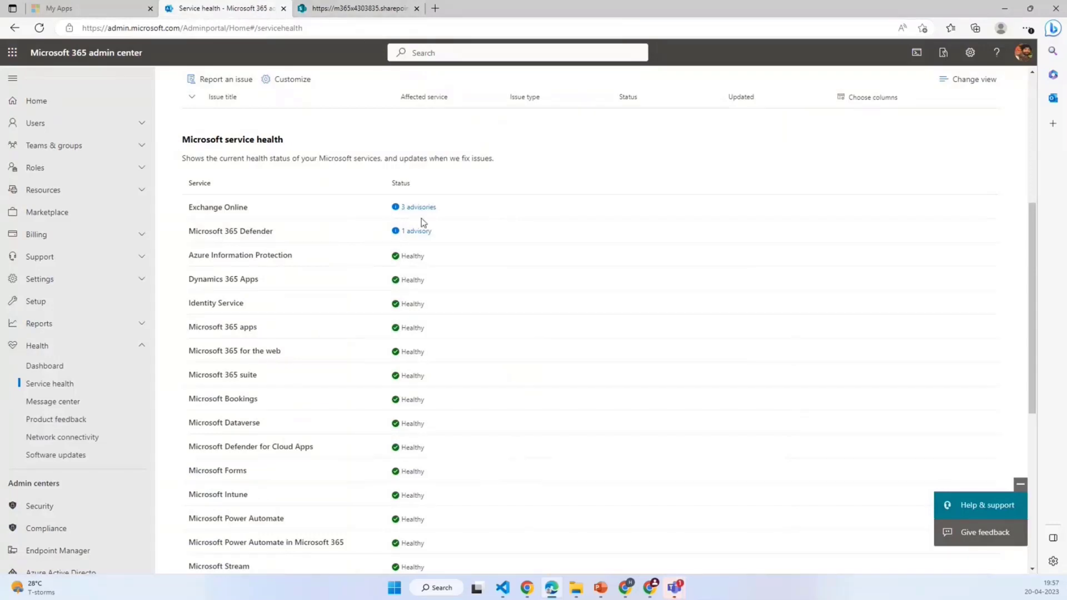
pyautogui.click(415, 207)
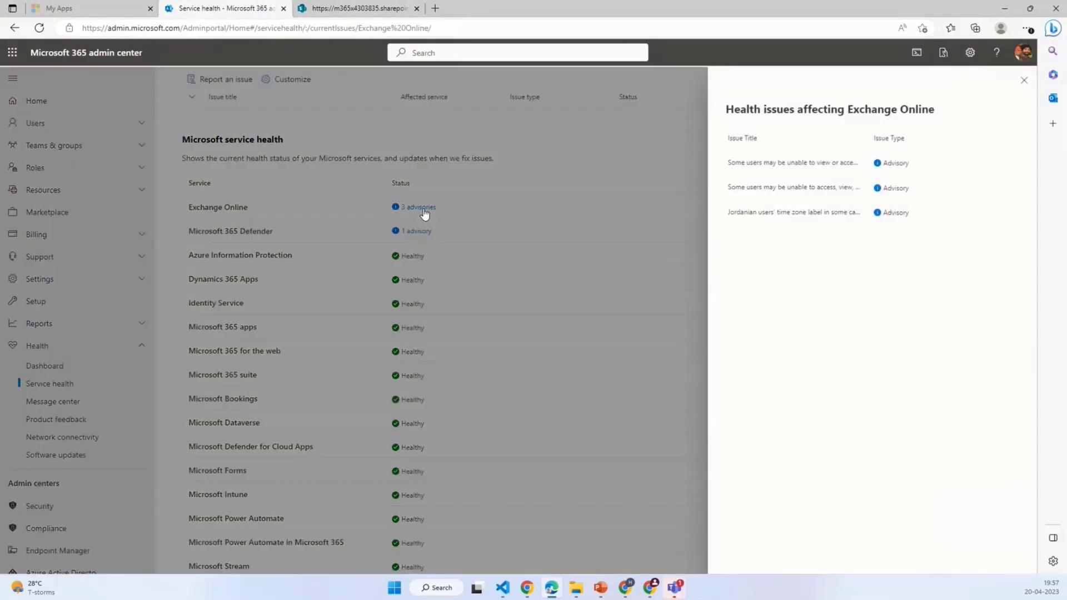
pyautogui.moveTo(847, 165)
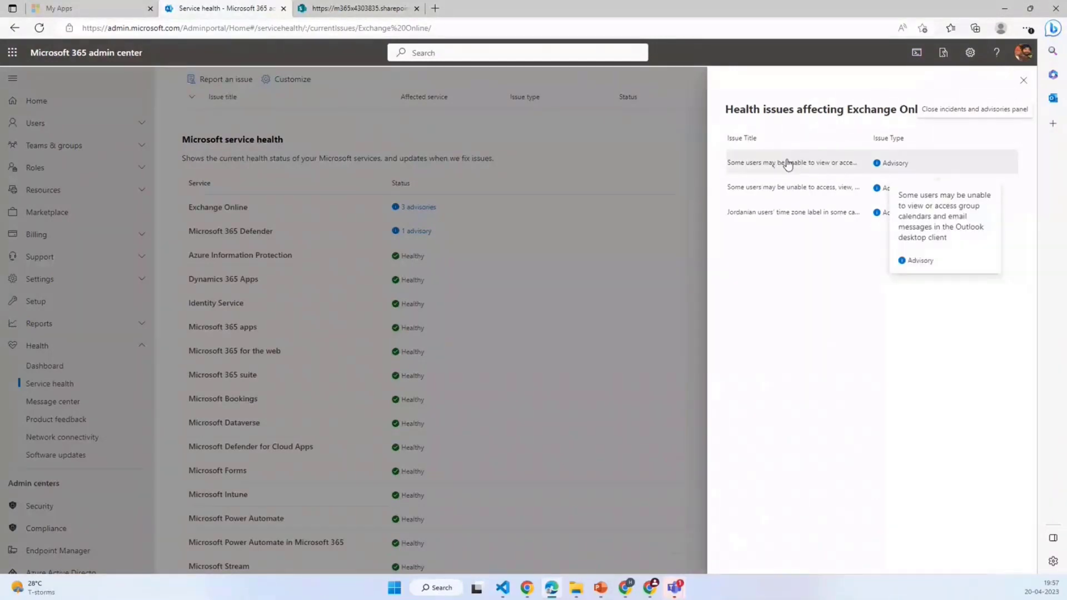
pyautogui.click(358, 8)
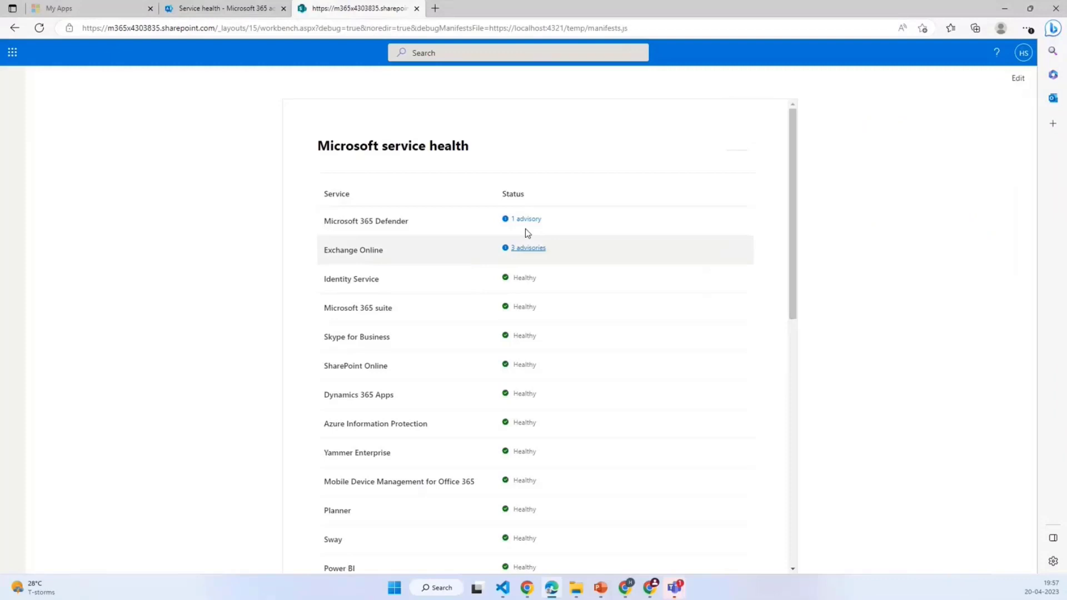
# Step: In the web part, view Exchange Online's three advisories, close the panel, then open Defender's advisory
pyautogui.click(528, 247)
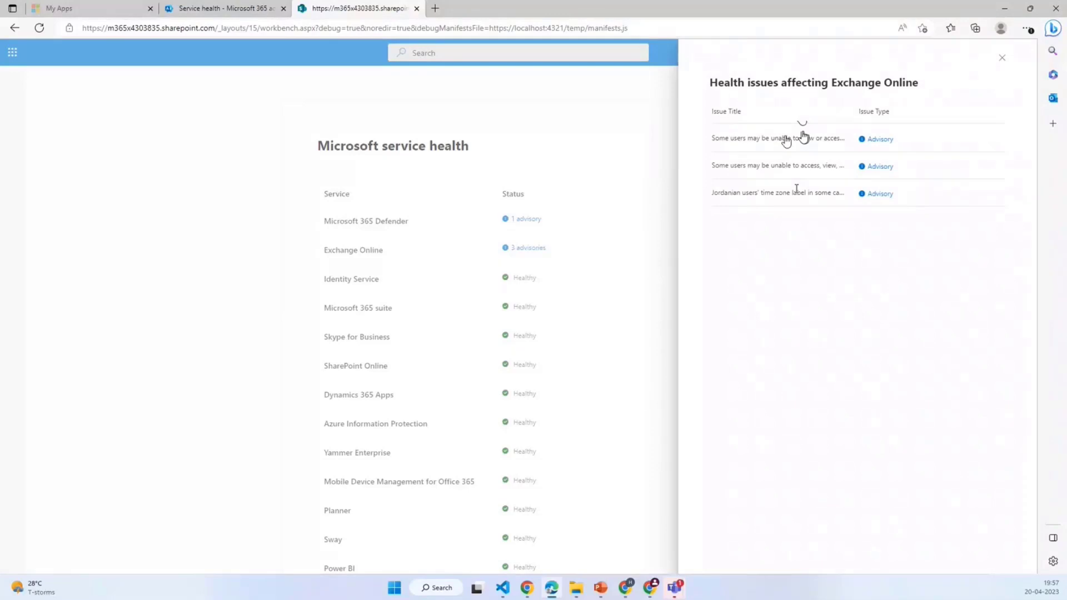
pyautogui.click(778, 139)
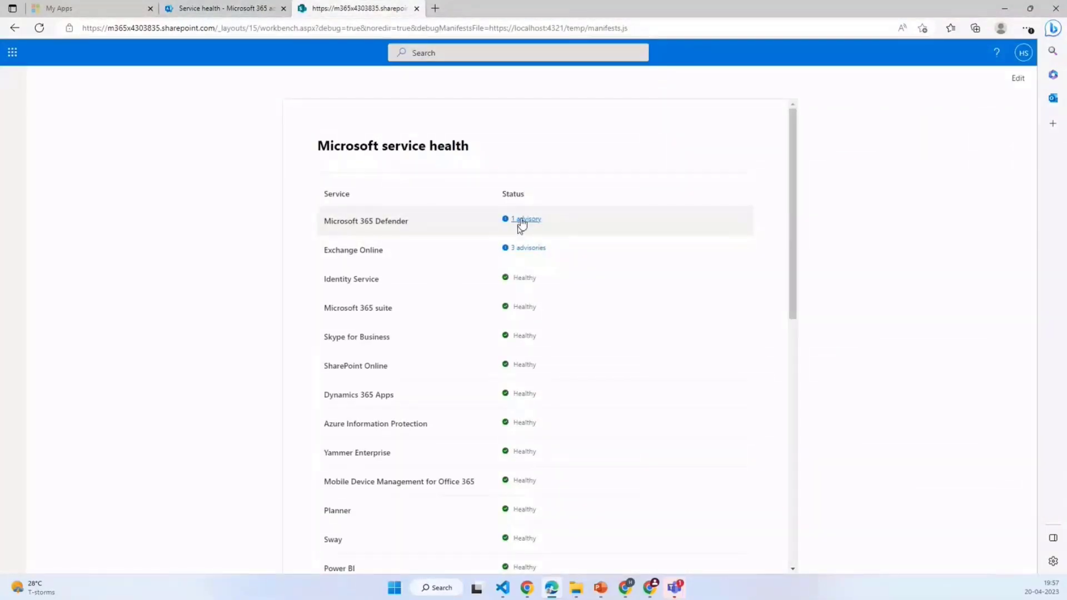
pyautogui.click(525, 219)
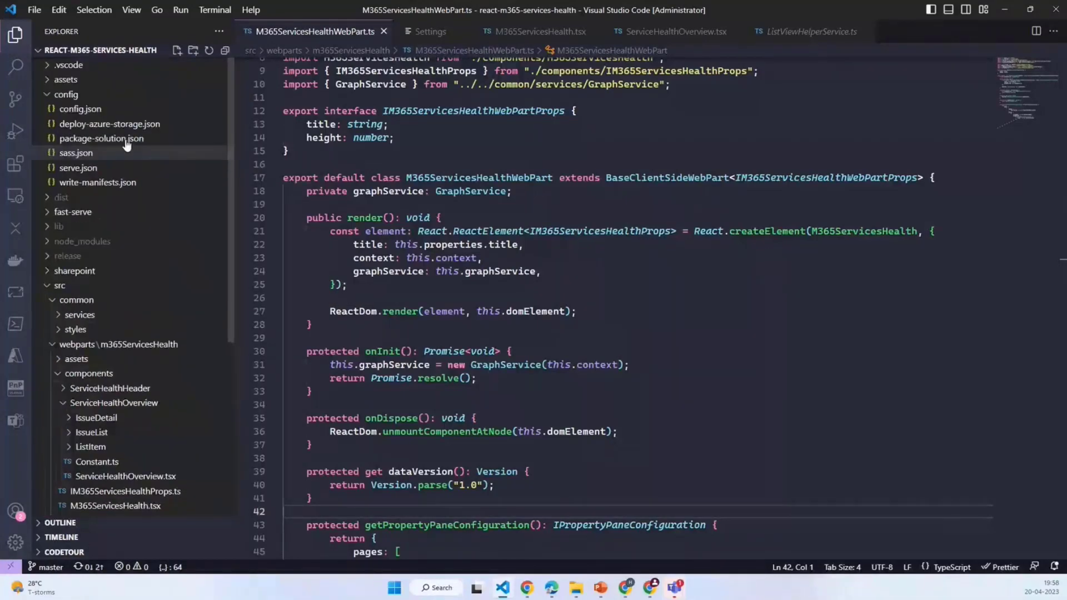
# Step: Check ServiceHealth.Read.All in package-solution.json, then scroll M365ServicesHealthWebPart.ts and highlight 'title'
pyautogui.click(102, 138)
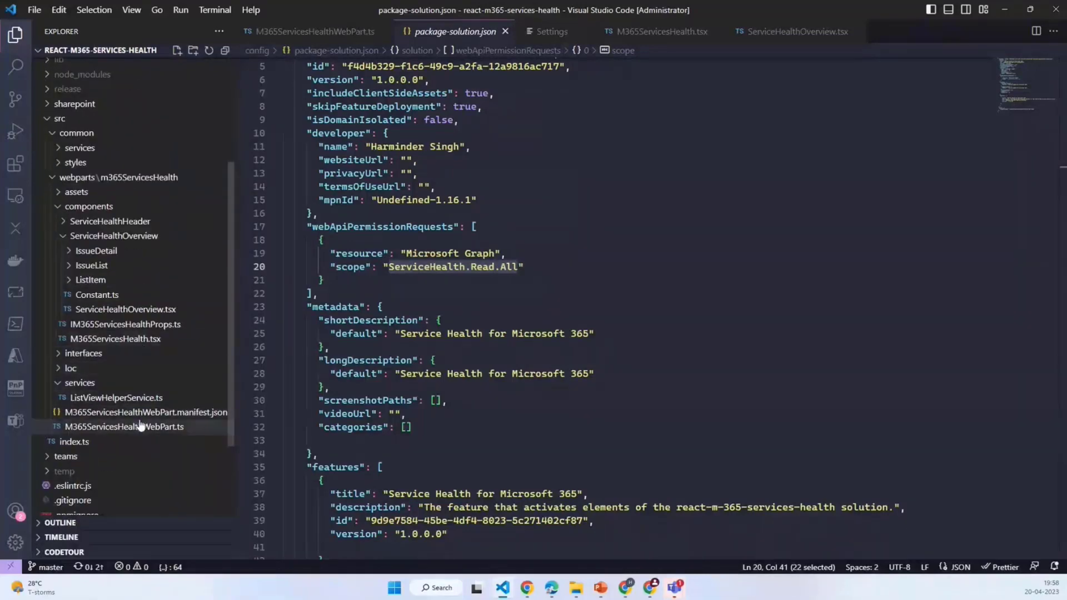
pyautogui.click(125, 427)
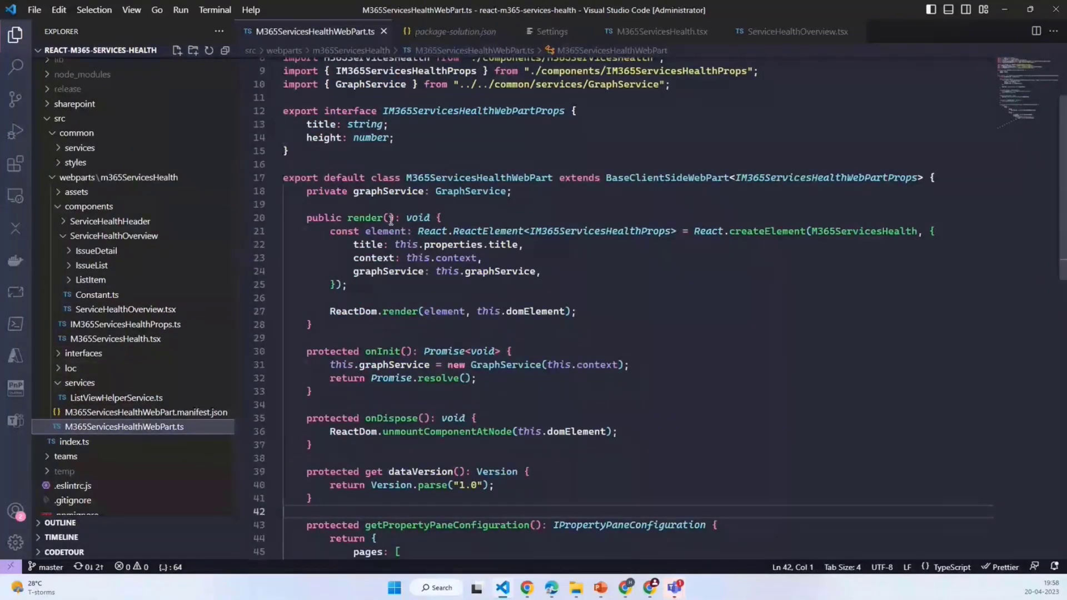
pyautogui.moveTo(366, 218)
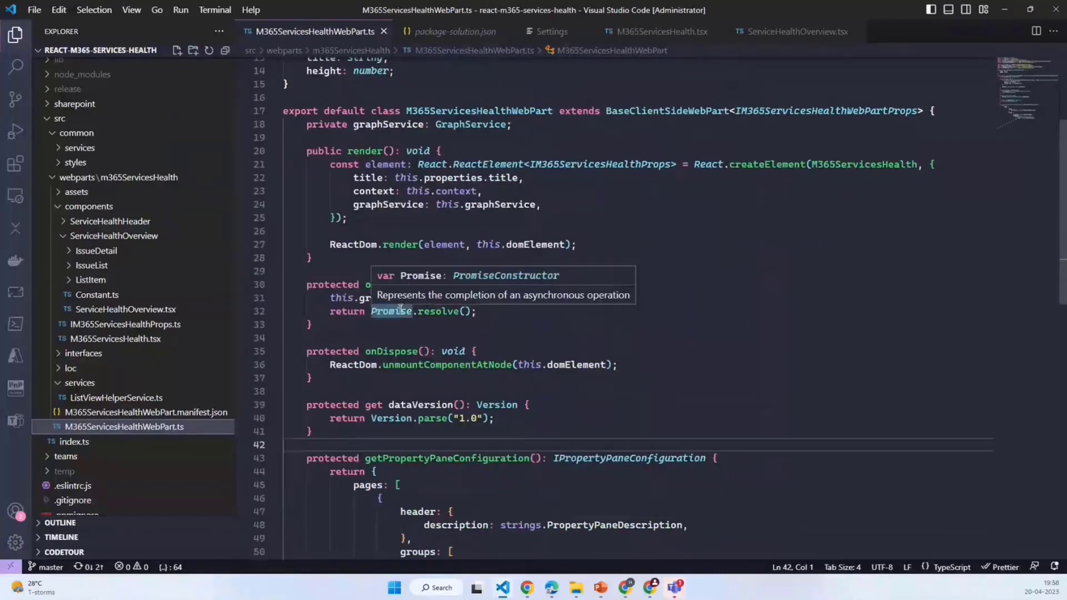
pyautogui.scroll(-3)
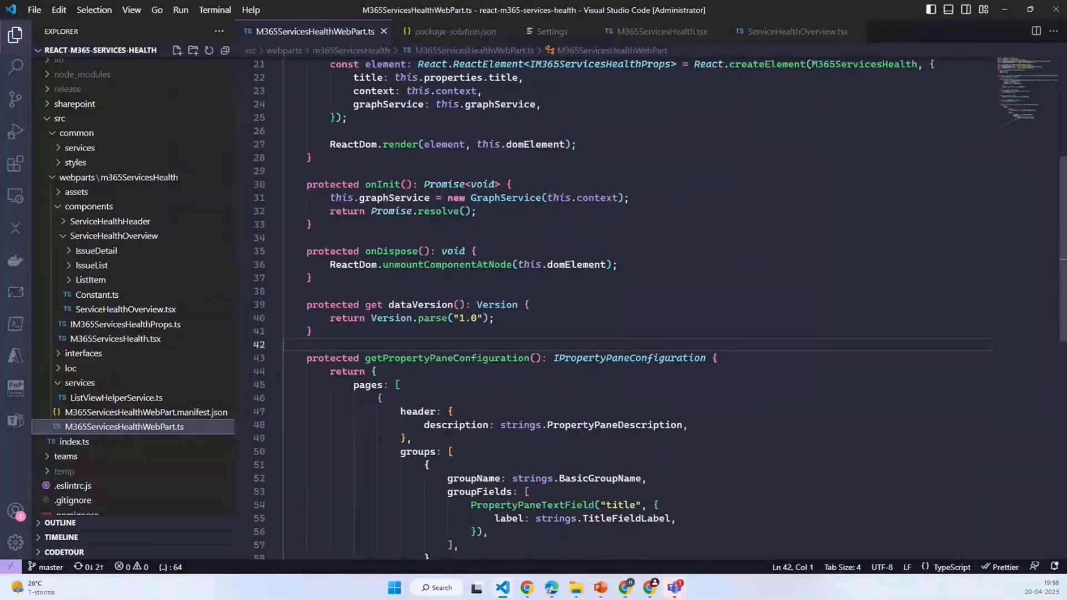
pyautogui.scroll(-3)
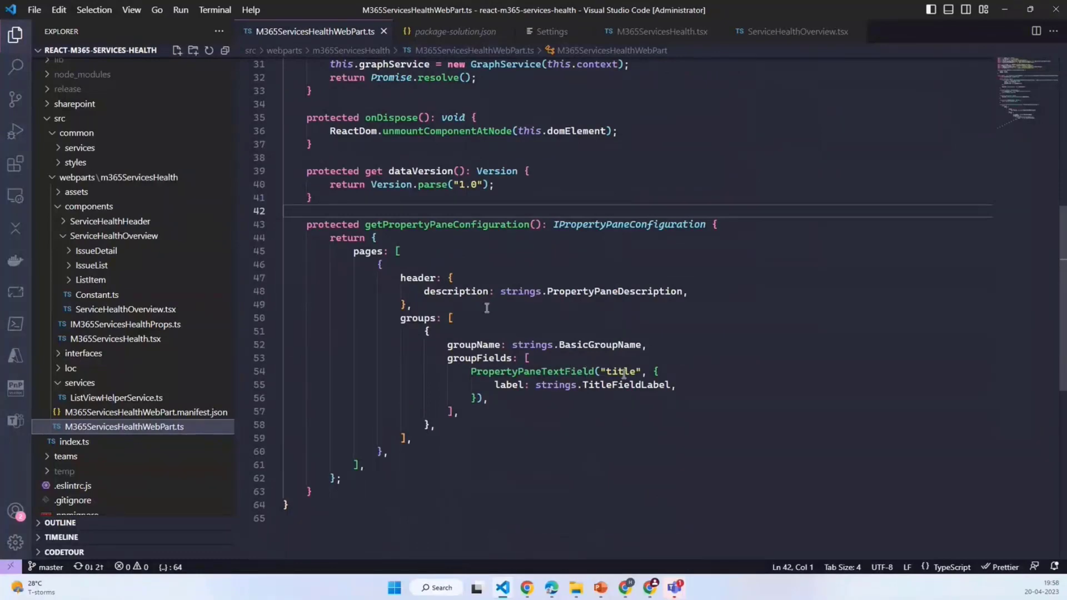
pyautogui.doubleClick(620, 372)
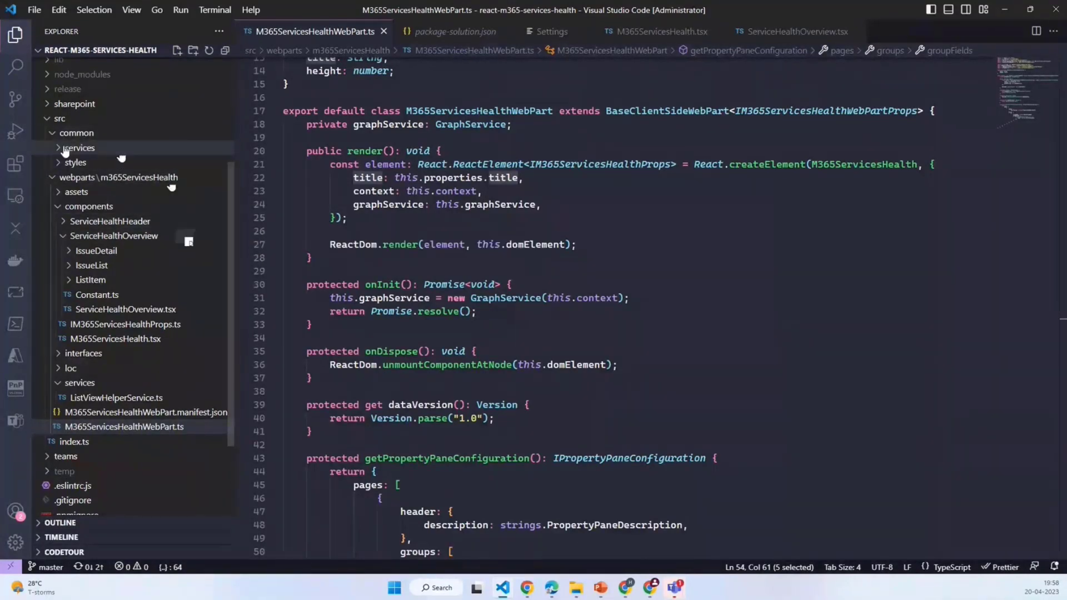
pyautogui.moveTo(180, 234)
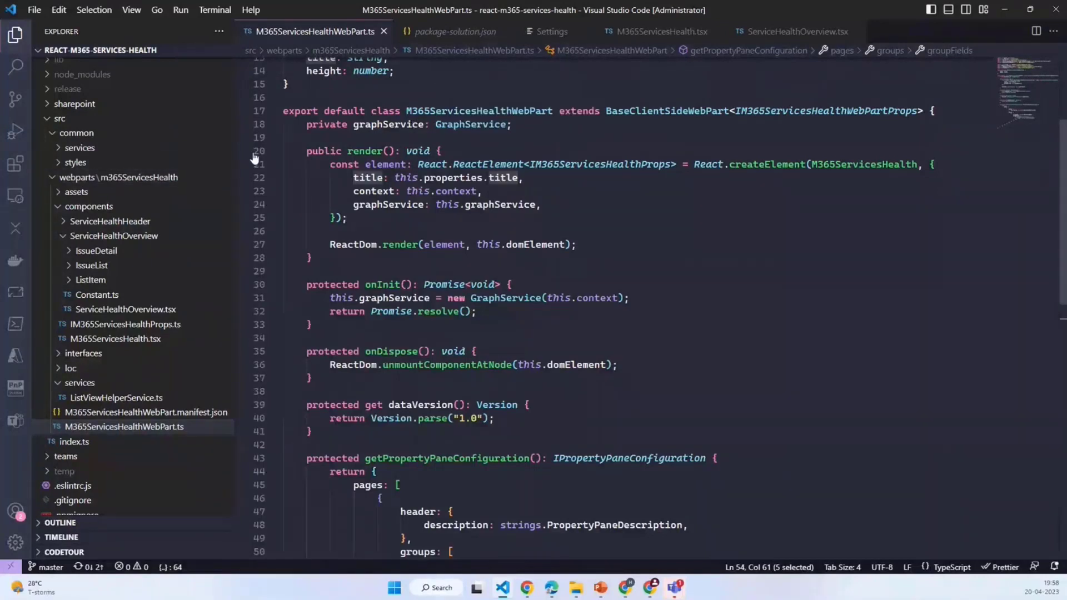
pyautogui.moveTo(470, 124)
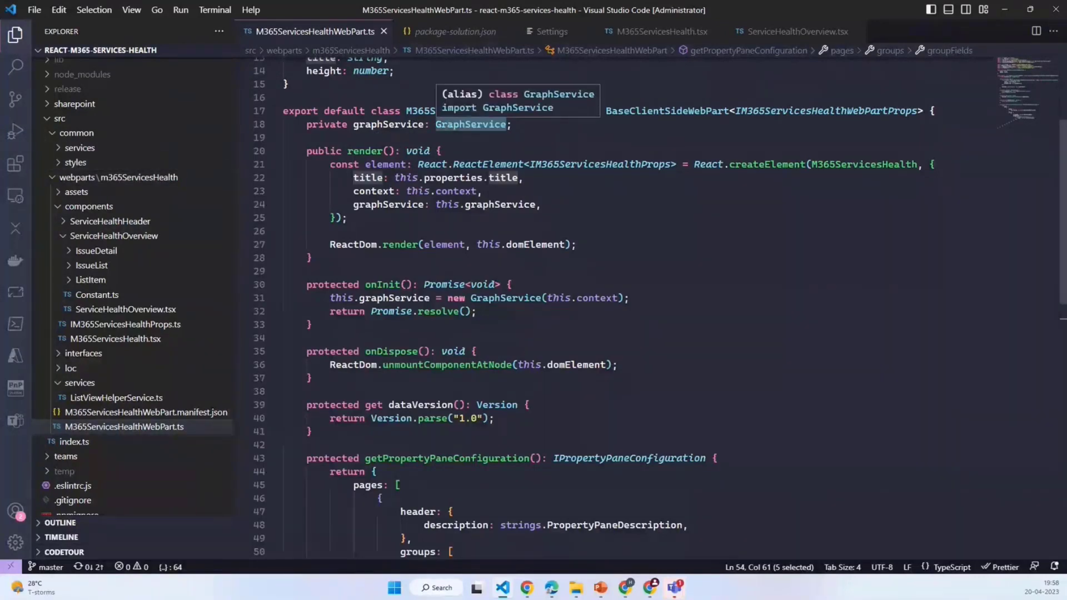
# Step: Open GraphService.ts from the services folder, select getClient, then return to M365ServicesHealthWebPart.ts
pyautogui.click(79, 148)
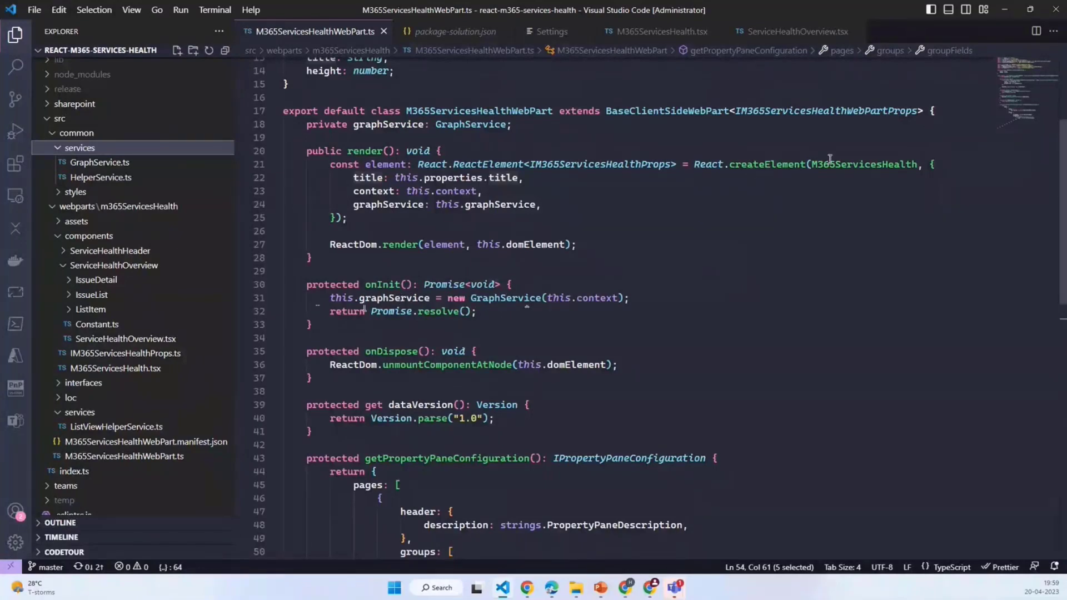
pyautogui.moveTo(757, 164)
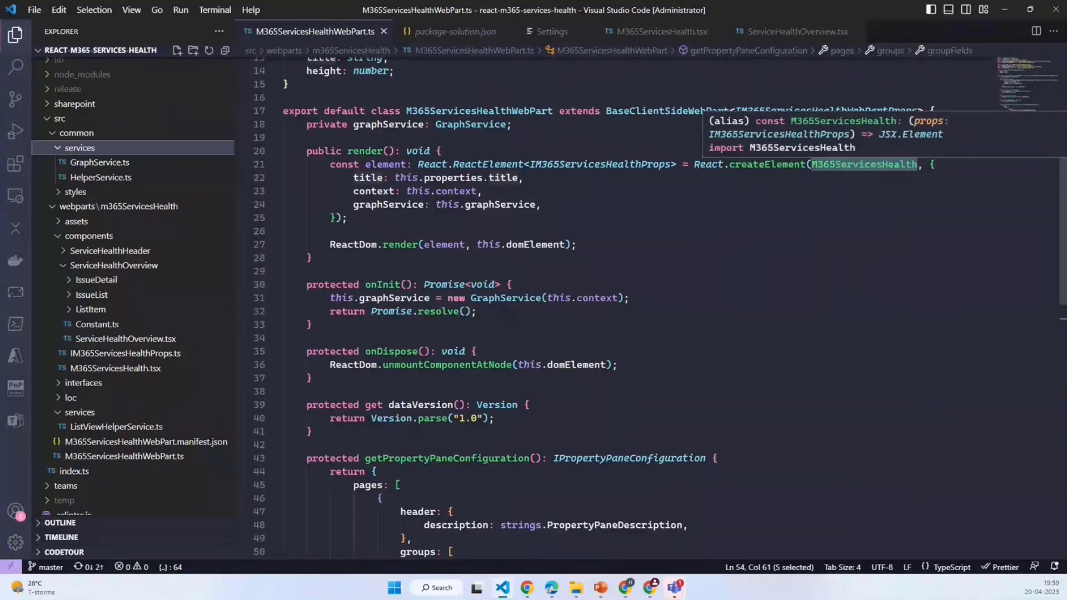
pyautogui.moveTo(354, 180)
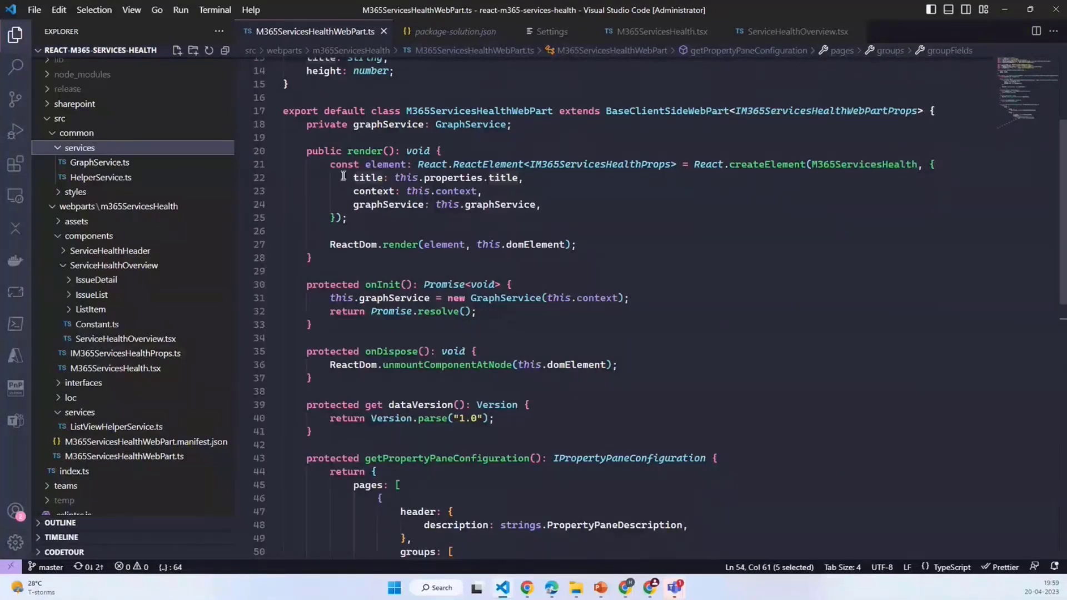
pyautogui.doubleClick(366, 178)
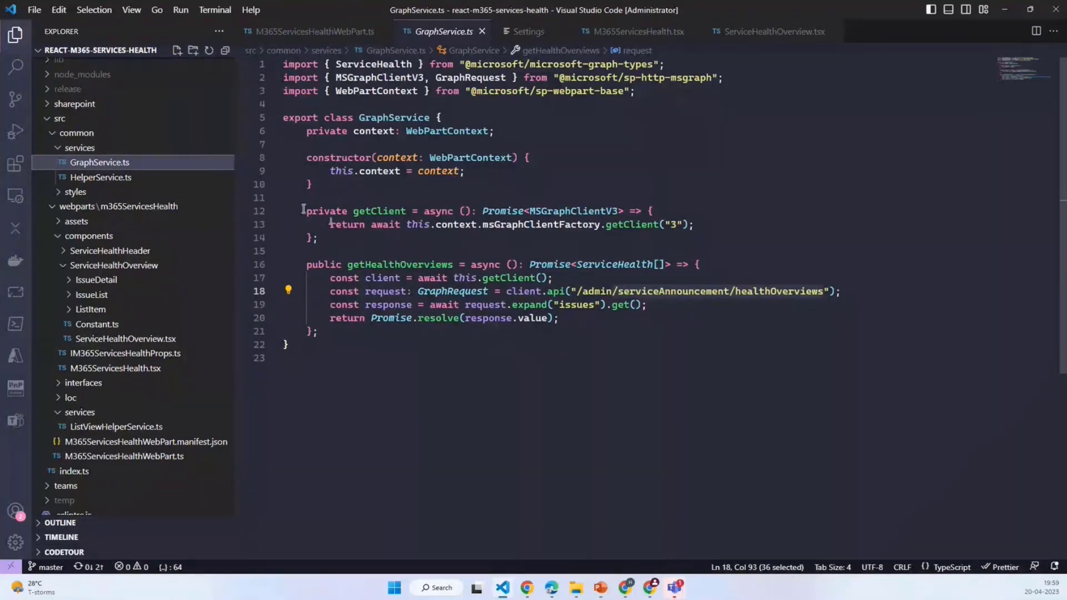
pyautogui.click(331, 225)
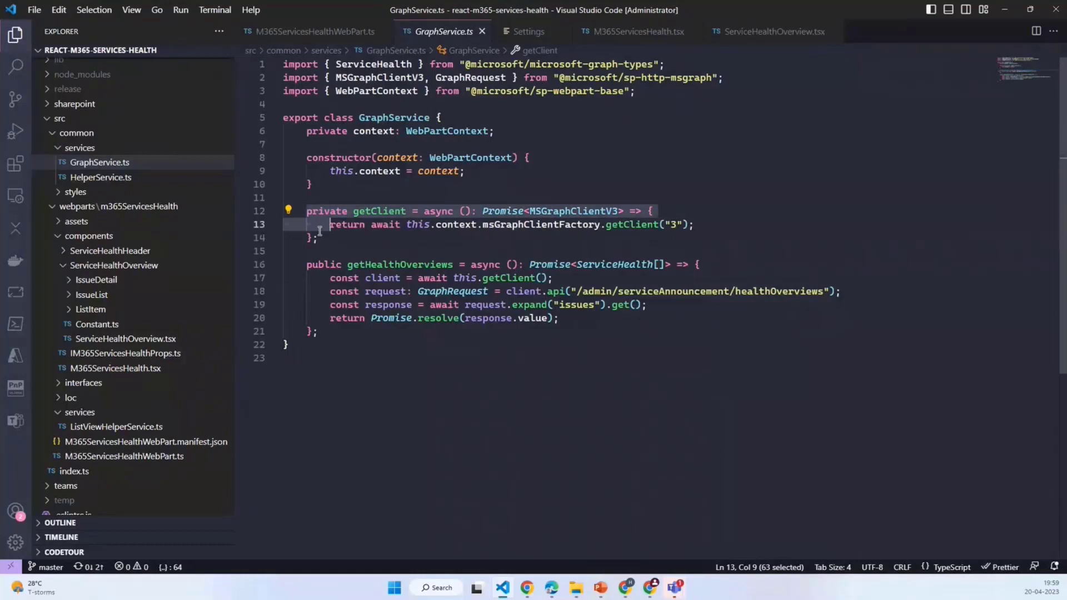
pyautogui.moveTo(334, 276)
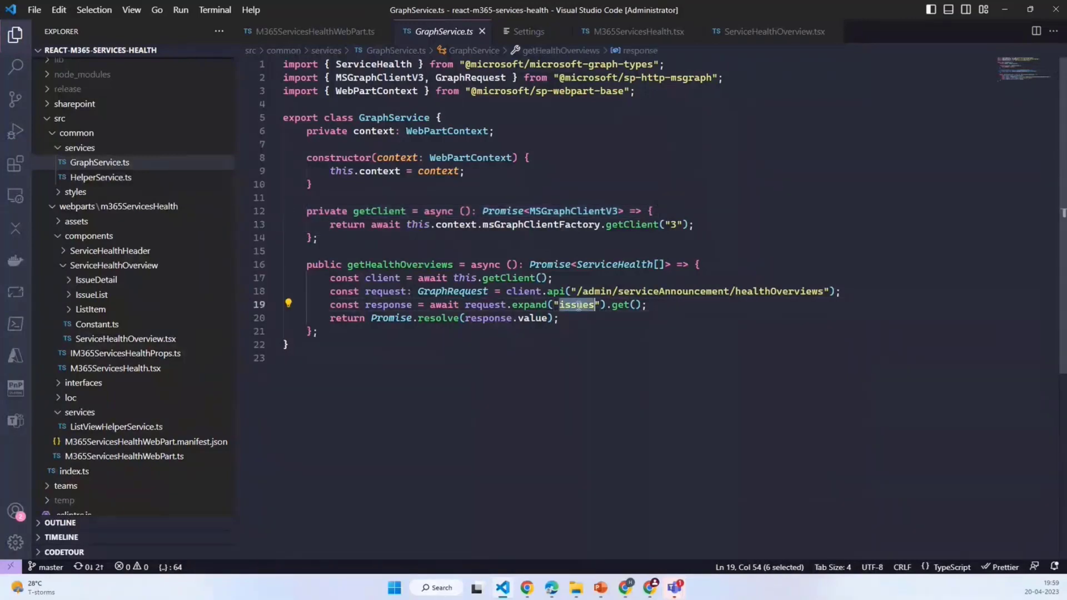
pyautogui.moveTo(388, 304)
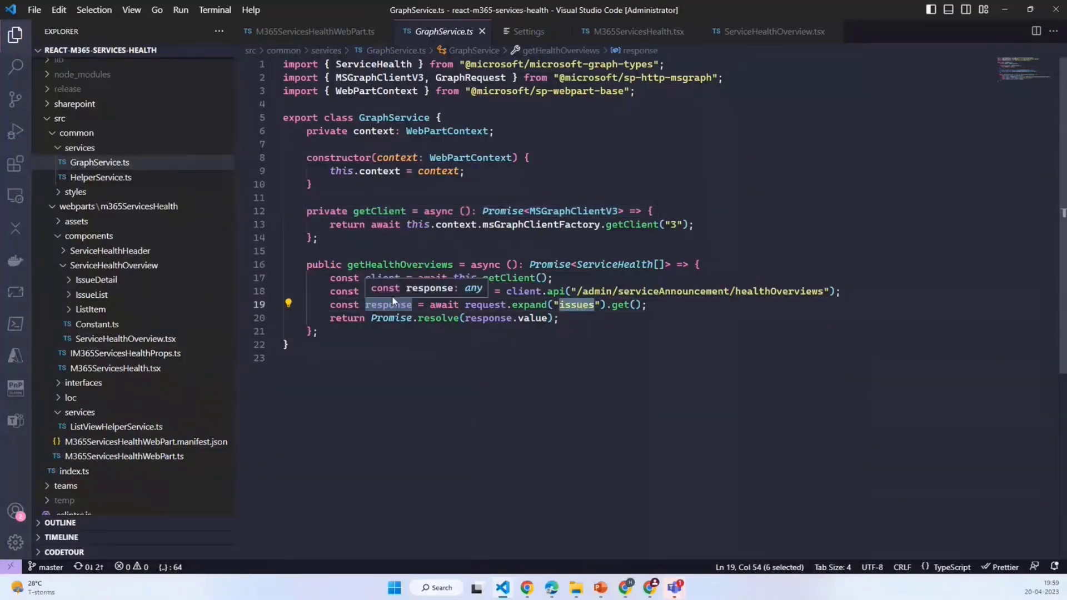
pyautogui.click(312, 31)
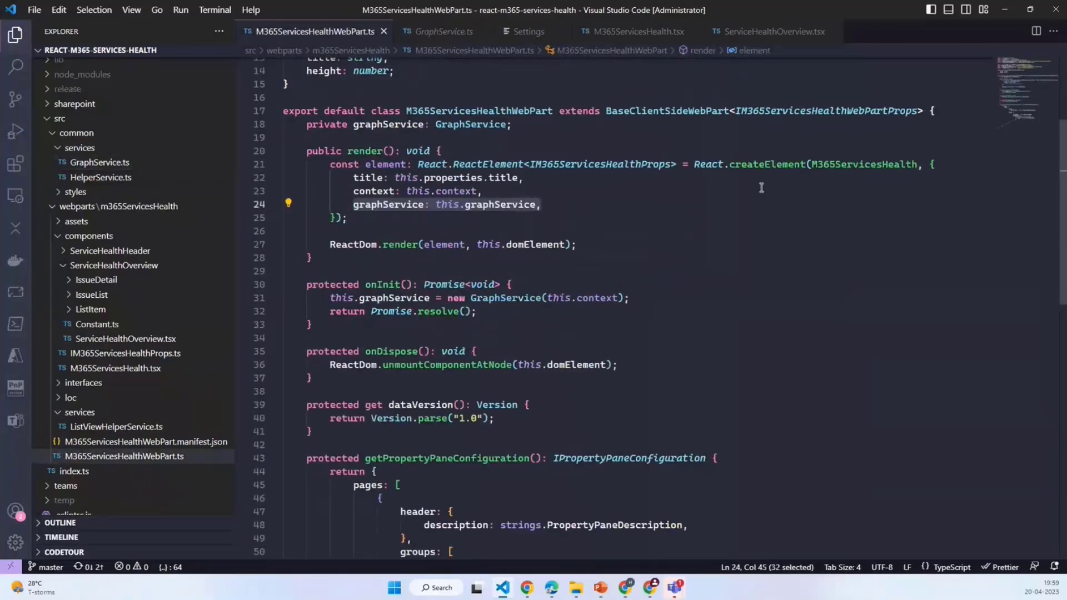
# Step: In M365ServicesHealth.tsx, highlight the ServiceHealthOverview usage, then open ServiceHealthOverview.tsx
pyautogui.doubleClick(861, 164)
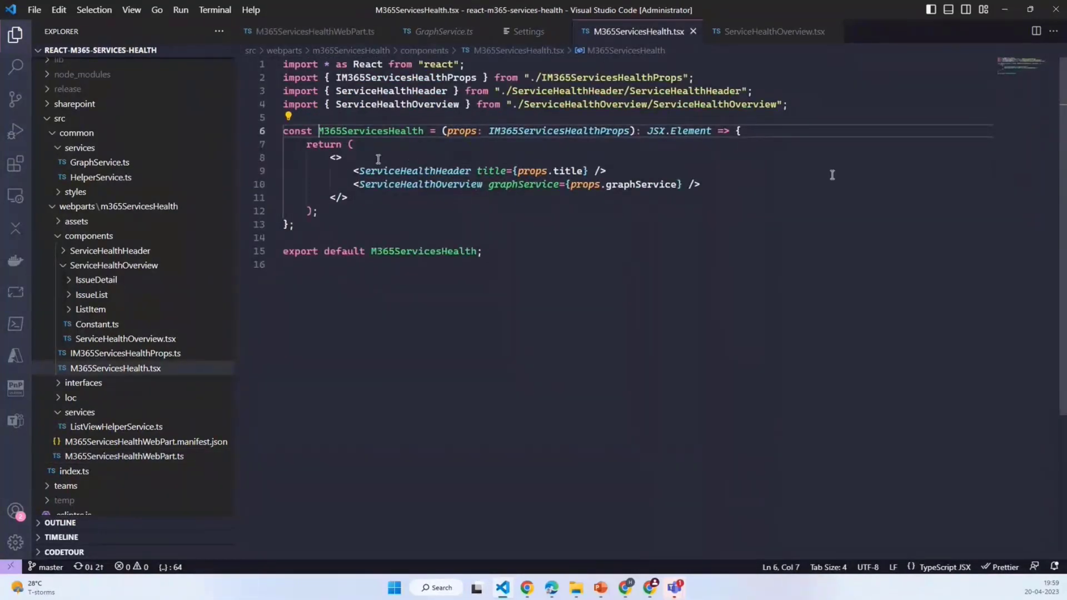
pyautogui.moveTo(355, 171); pyautogui.dragTo(425, 171)
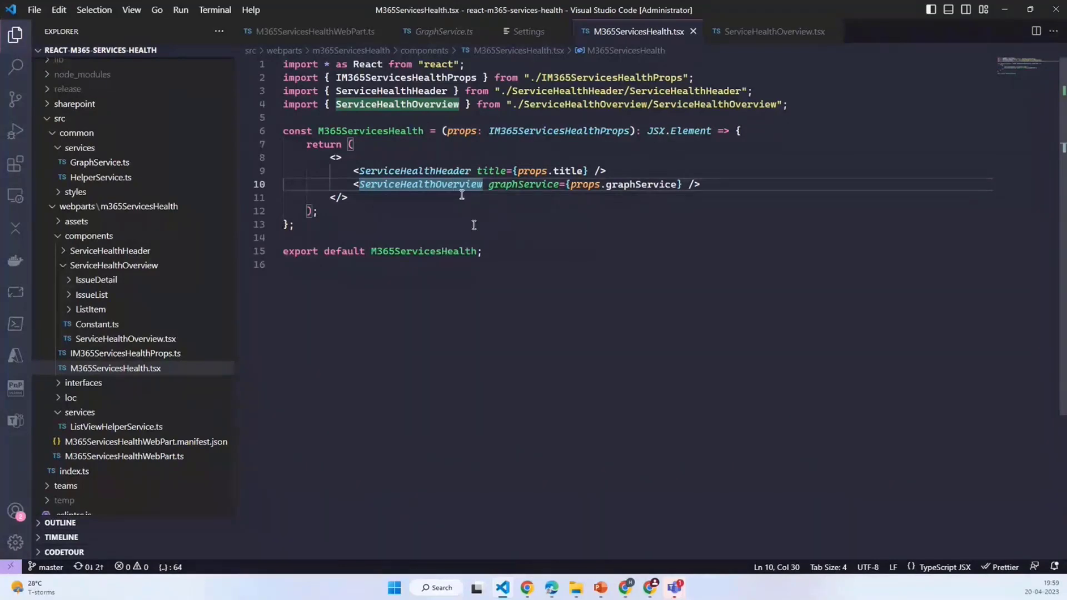
pyautogui.click(773, 31)
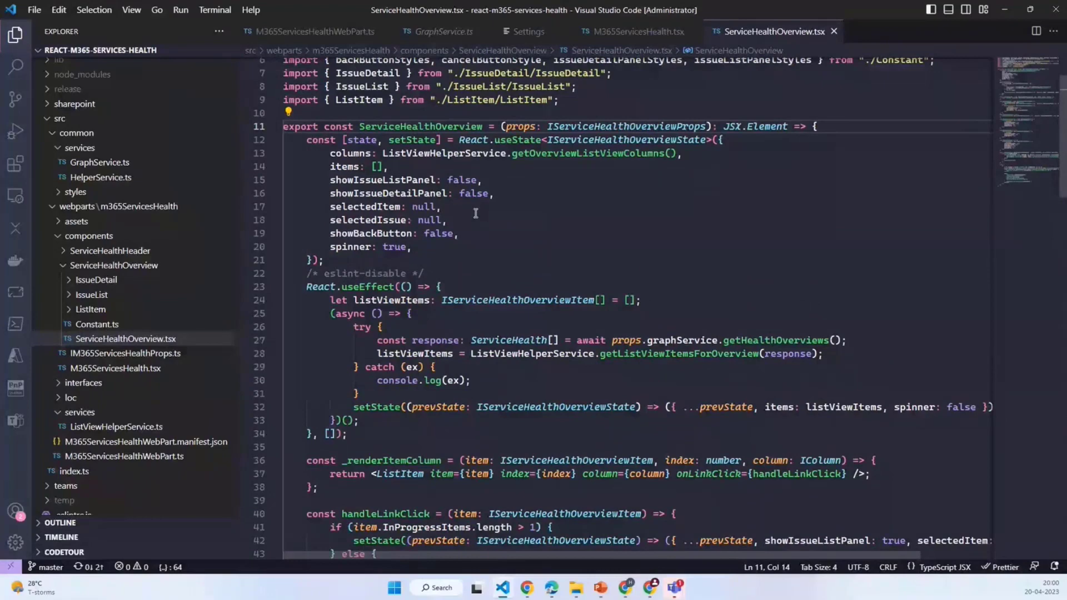
pyautogui.scroll(-3)
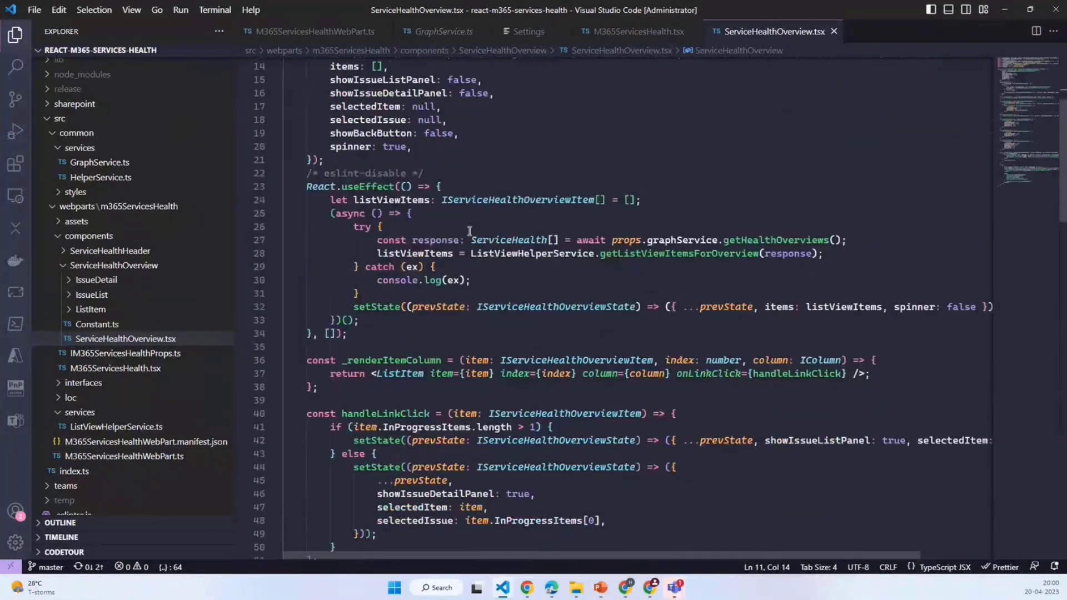
pyautogui.scroll(-3)
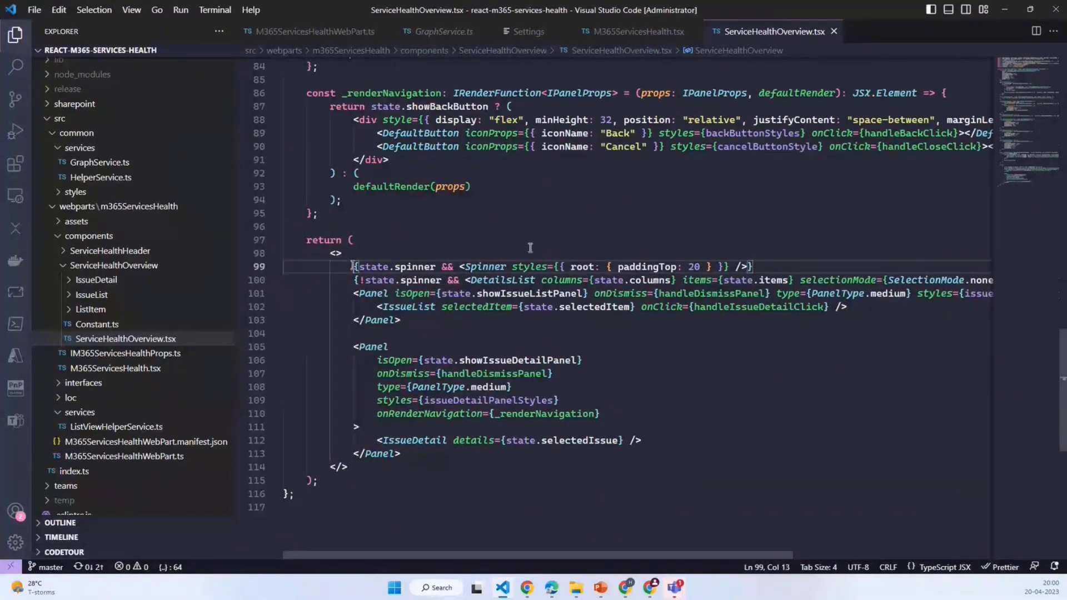
pyautogui.doubleClick(484, 267)
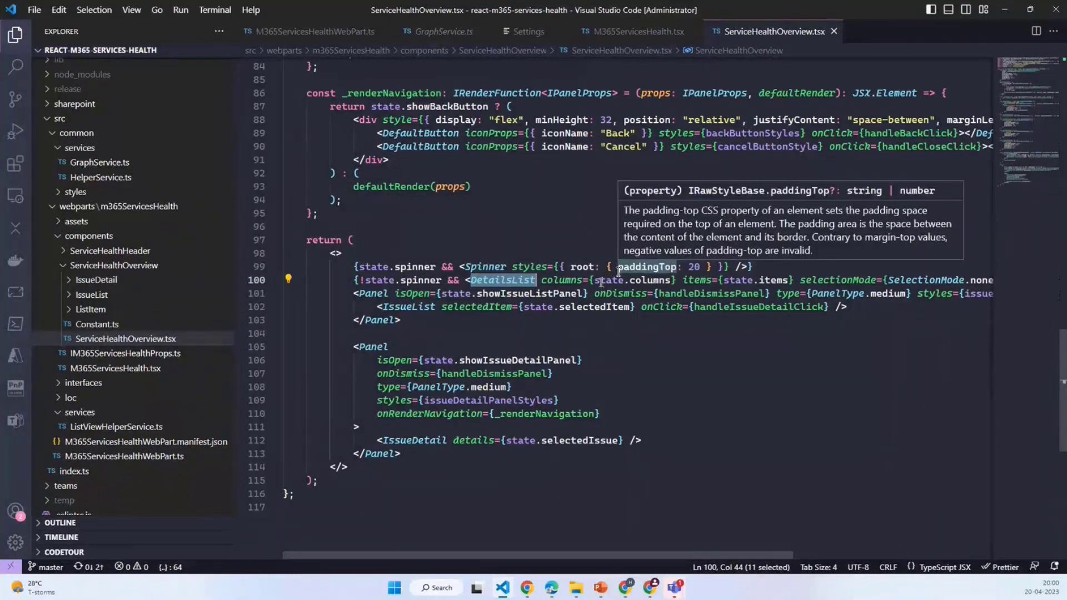
pyautogui.moveTo(611, 280)
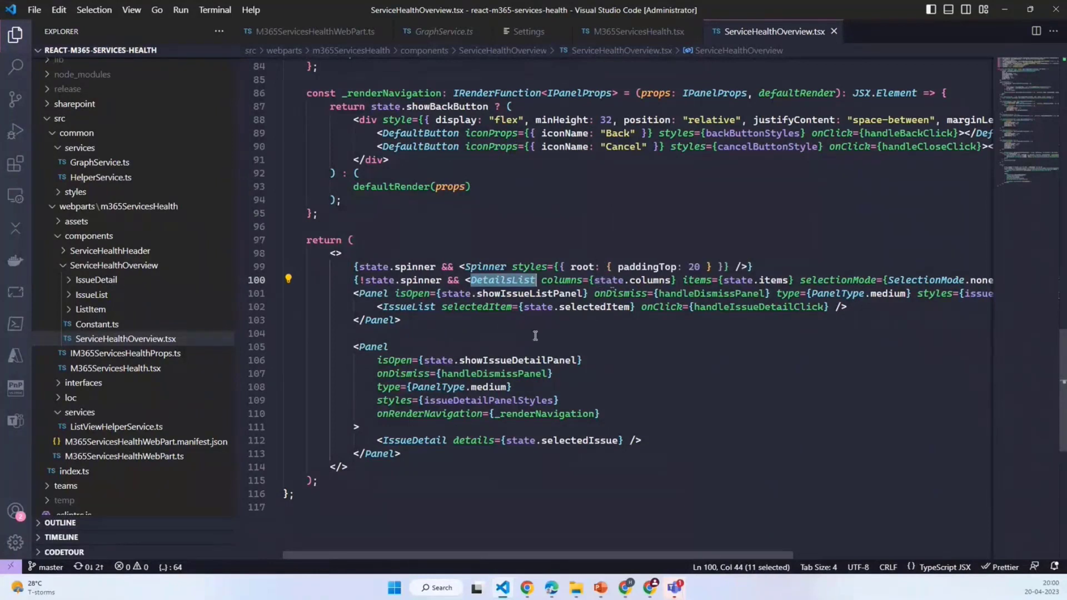
pyautogui.click(348, 294)
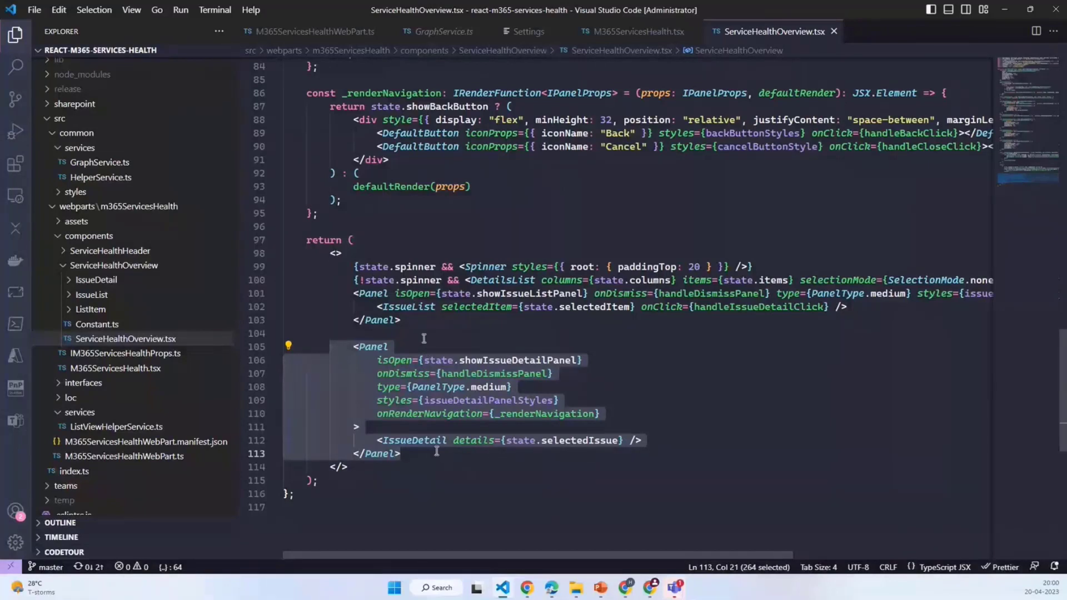
pyautogui.moveTo(412, 293)
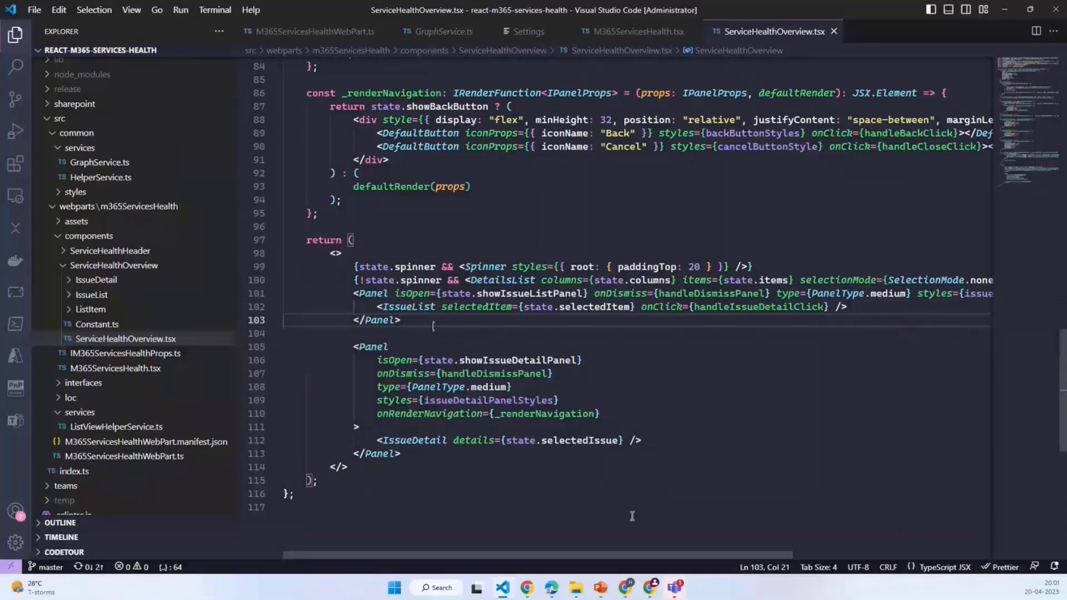
pyautogui.moveTo(624, 364)
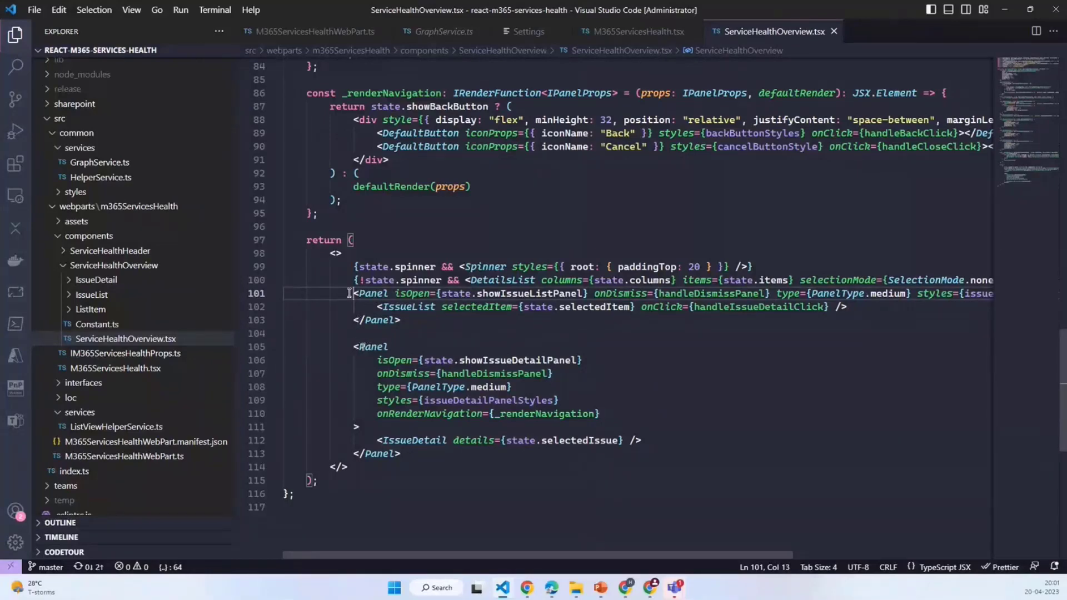
pyautogui.moveTo(531, 294)
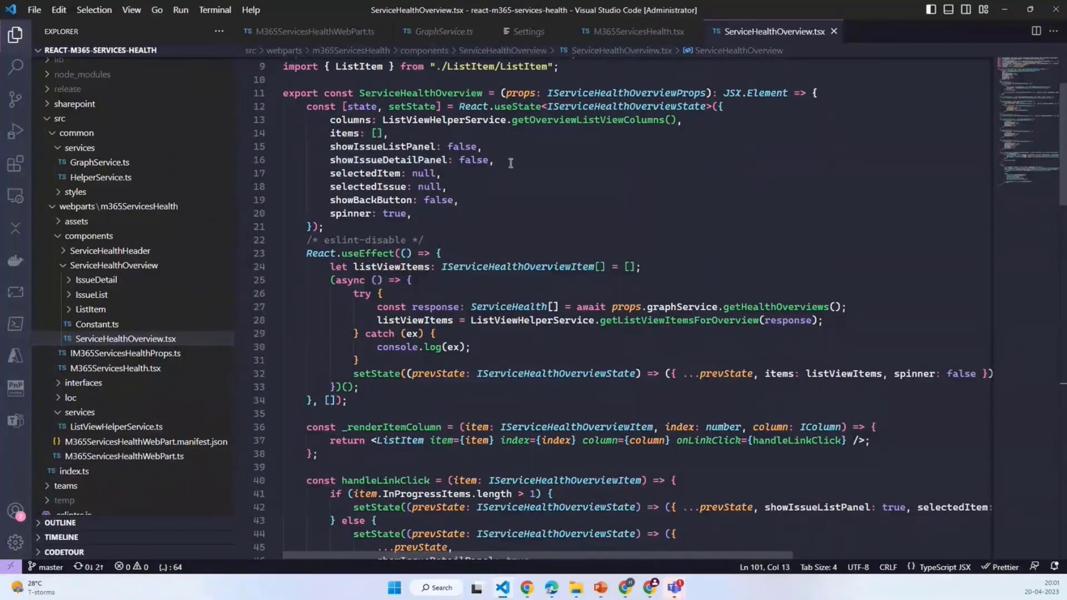
# Step: Open ListViewHelperService.ts and scroll through getListViewItemsForOverview's advisory and incident counts
pyautogui.scroll(-3)
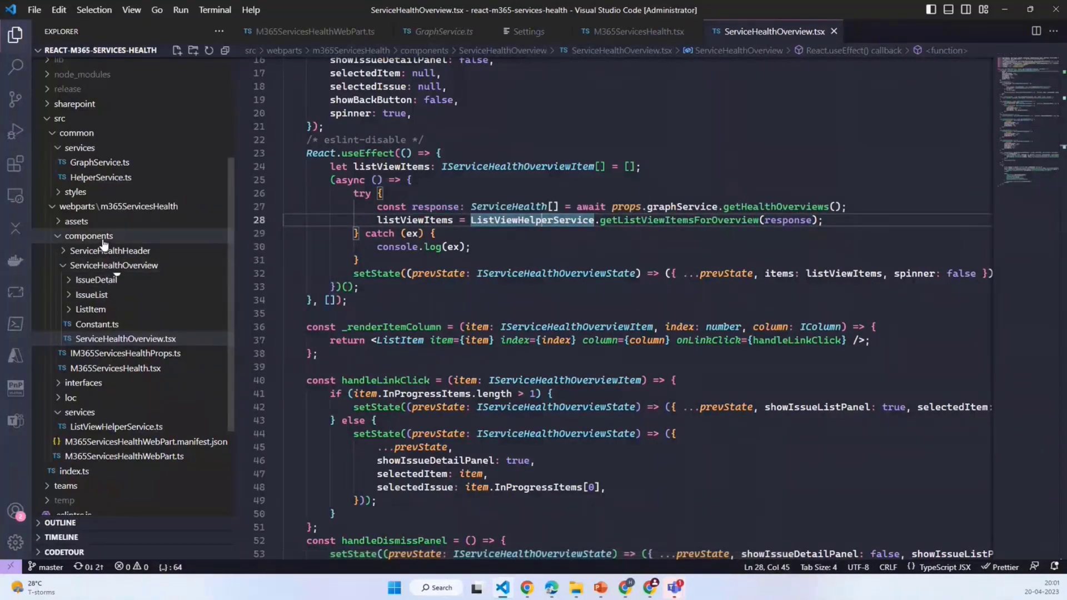
pyautogui.click(115, 427)
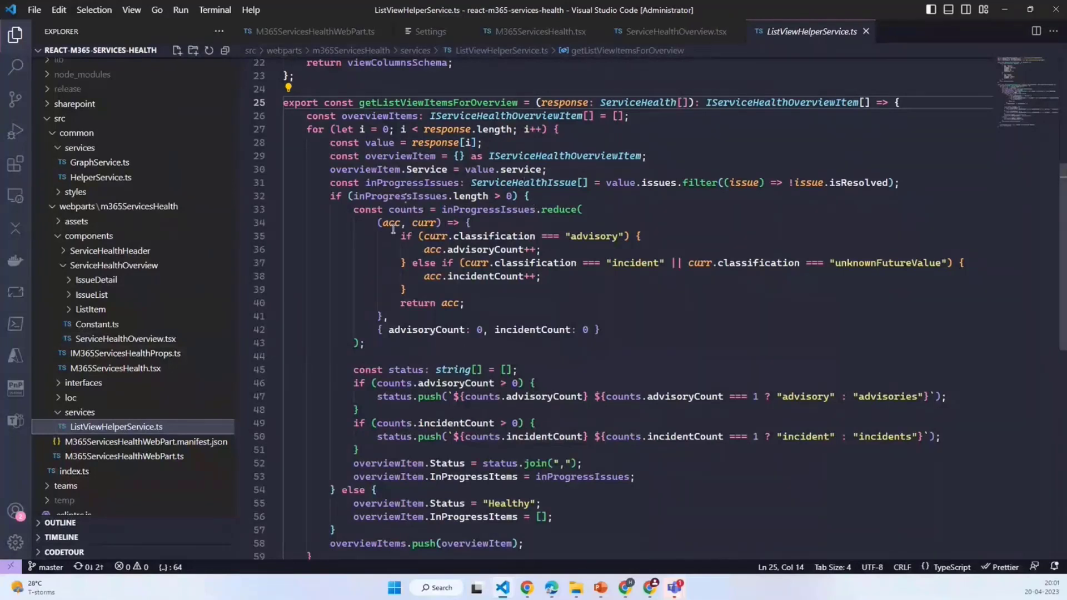
pyautogui.moveTo(579, 231)
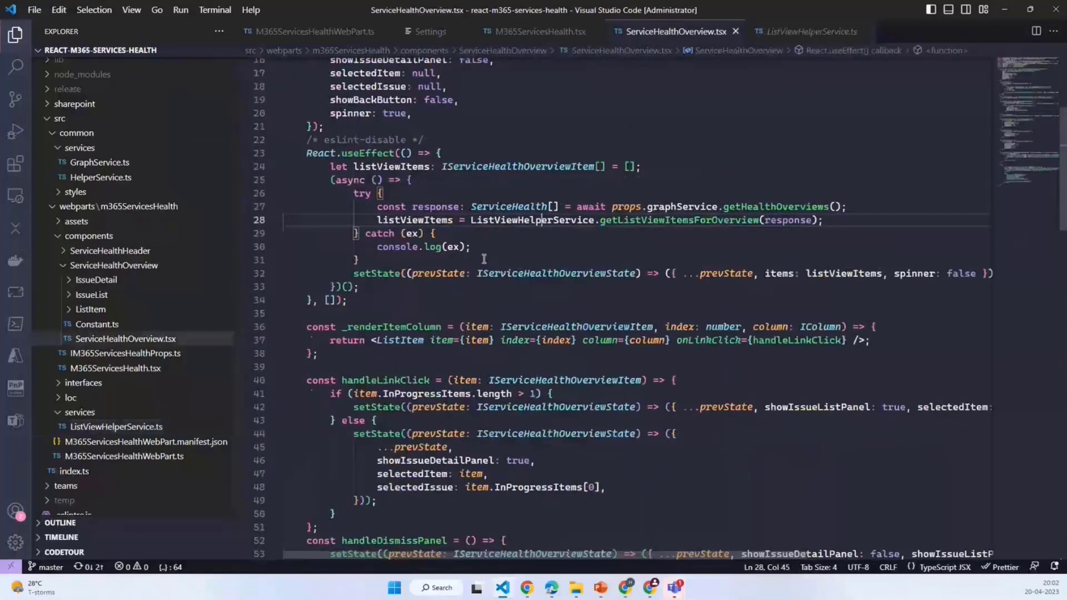
pyautogui.scroll(-3)
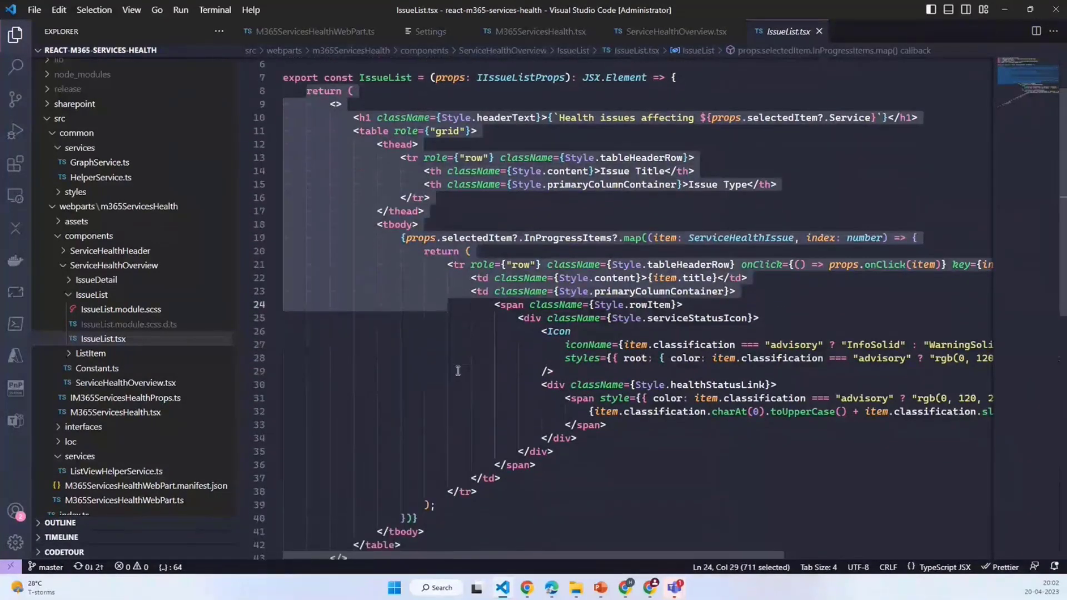
# Step: From the ServiceHealthOverview.tsx tab, open IssueDetail.tsx from the Explorer
pyautogui.click(670, 31)
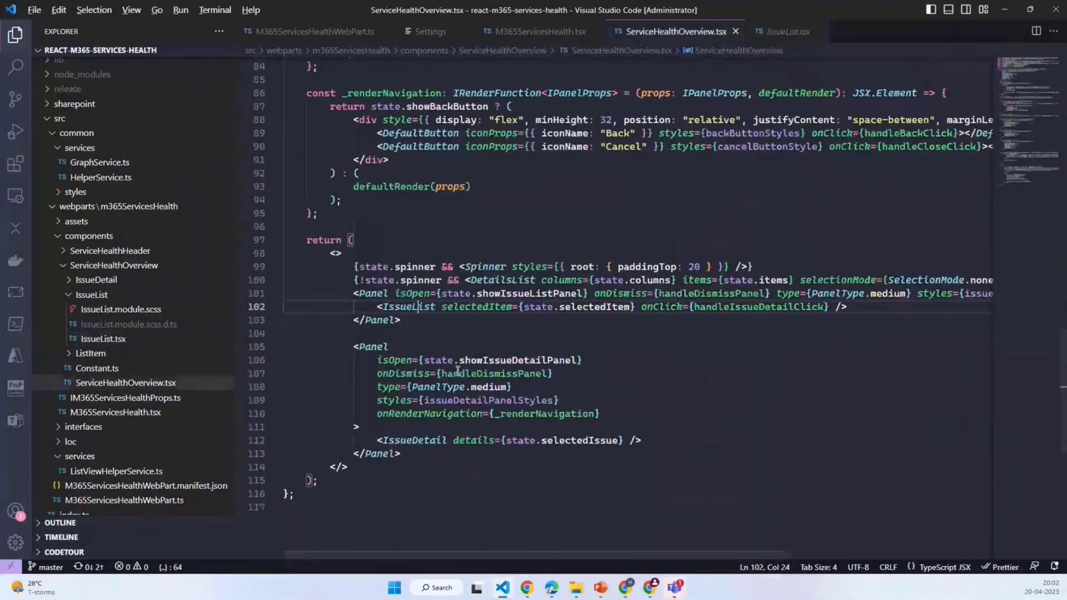
pyautogui.doubleClick(413, 440)
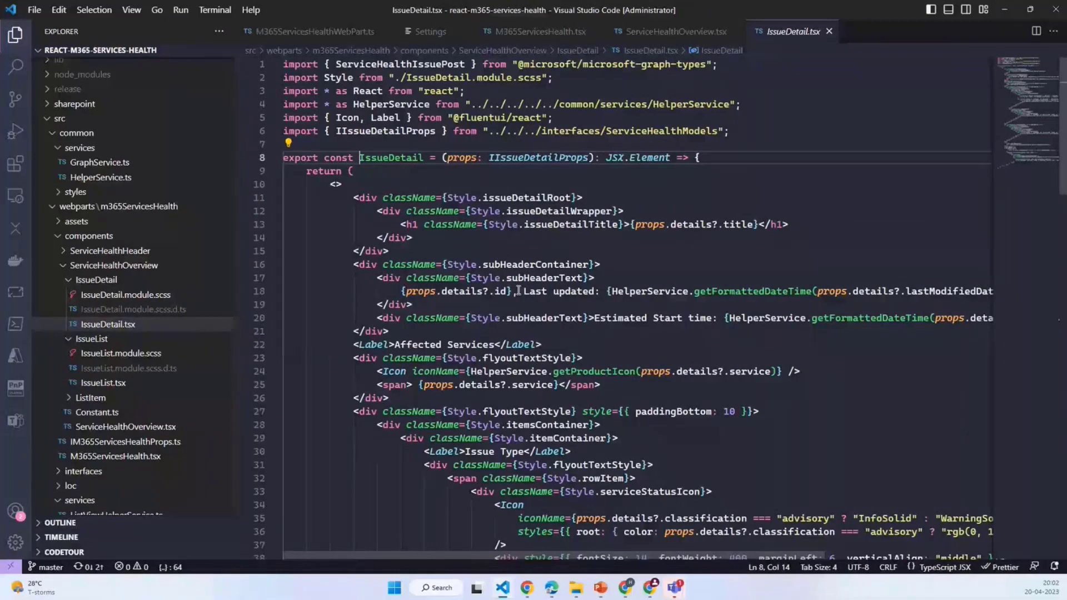
# Step: Scroll IssueDetail.tsx to the updates and reveal the update text's style settings
pyautogui.scroll(-3)
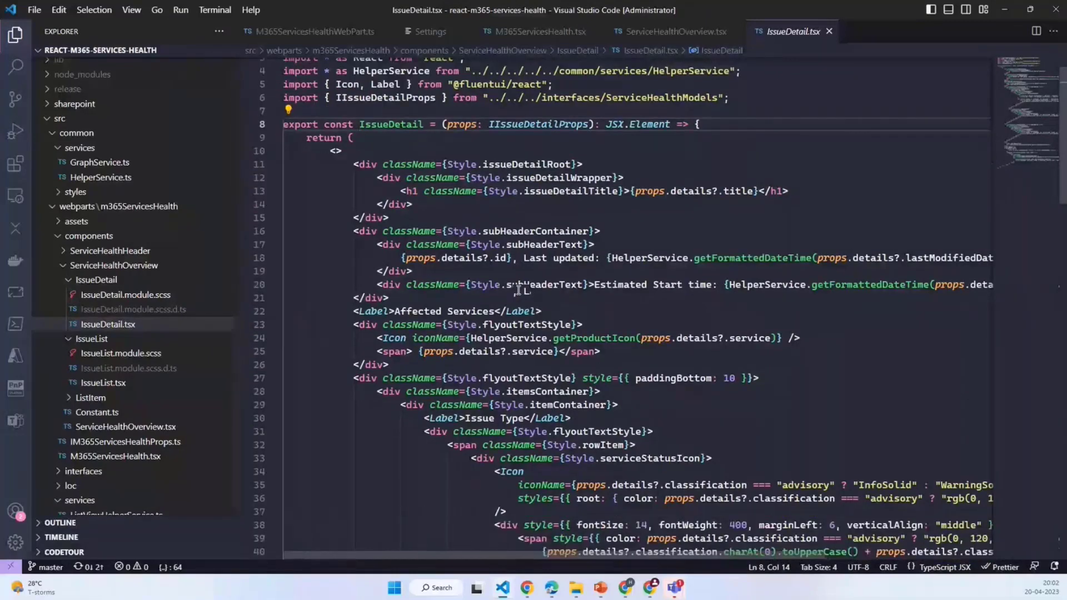
pyautogui.scroll(-3)
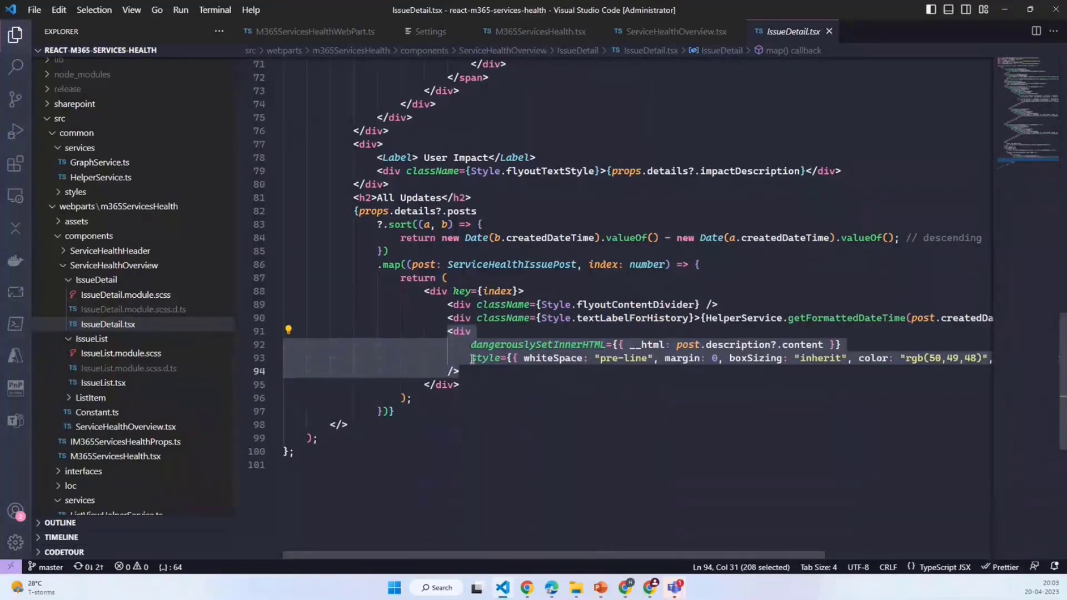
pyautogui.click(476, 358)
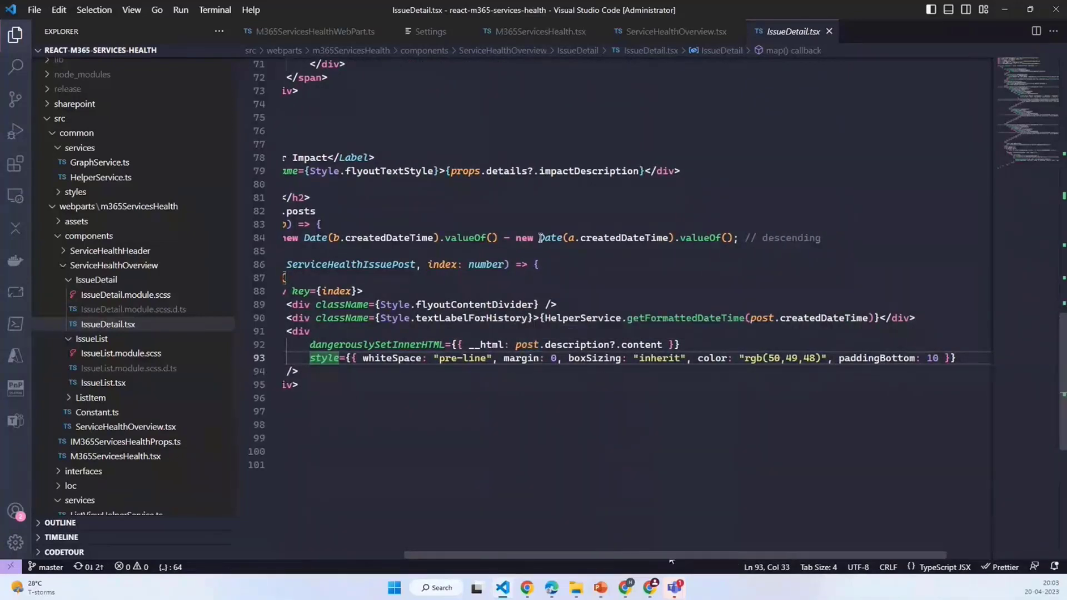
pyautogui.moveTo(521, 213)
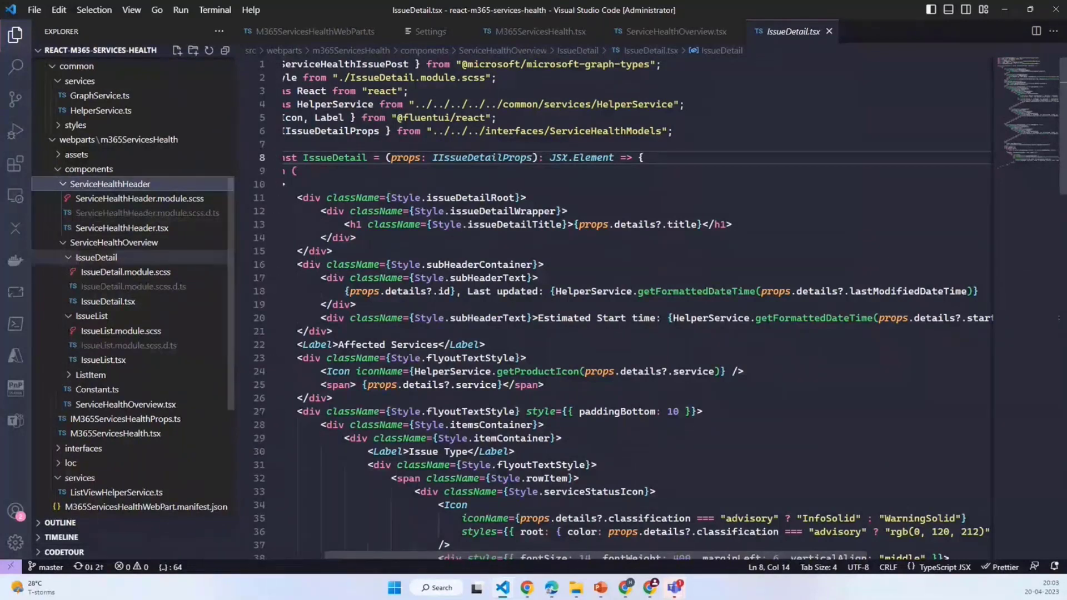
pyautogui.moveTo(134, 272)
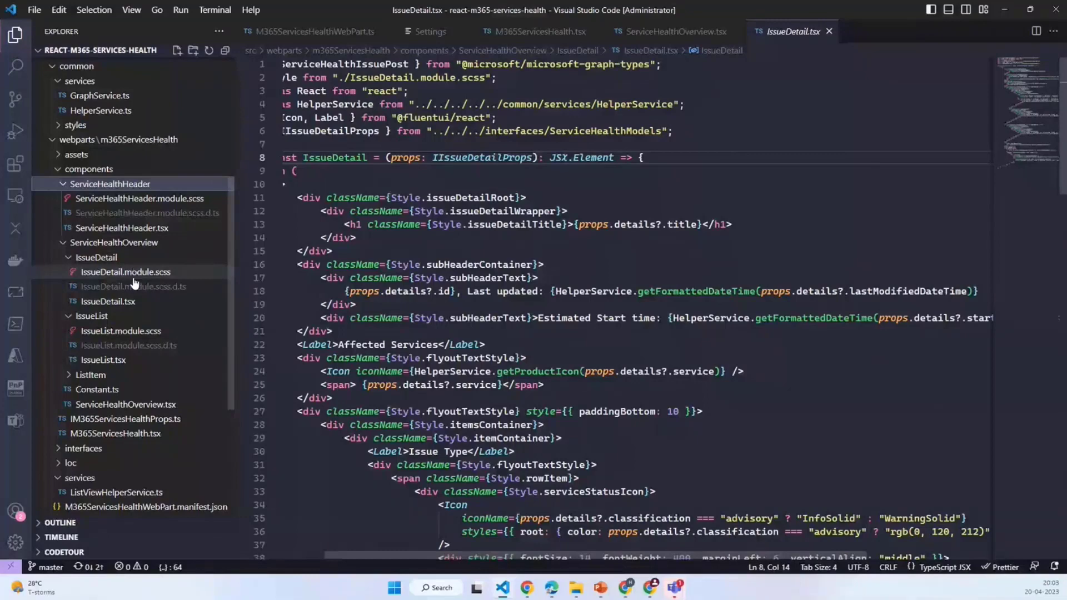
# Step: Review IssueDetail.module.scss title and header styles, then scroll IssueDetail.tsx to the end
pyautogui.click(126, 272)
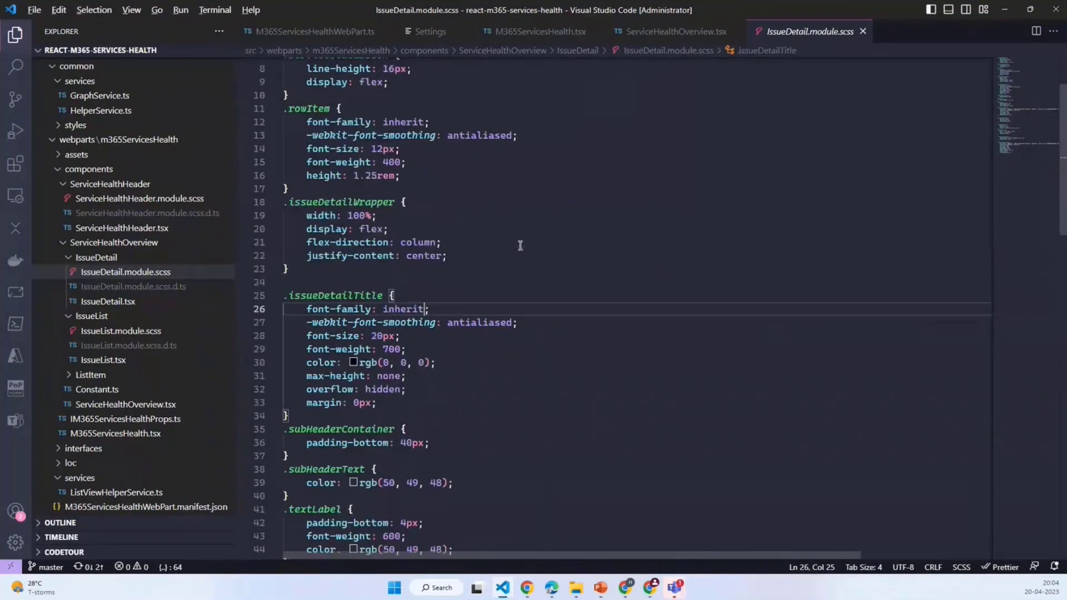
pyautogui.click(109, 301)
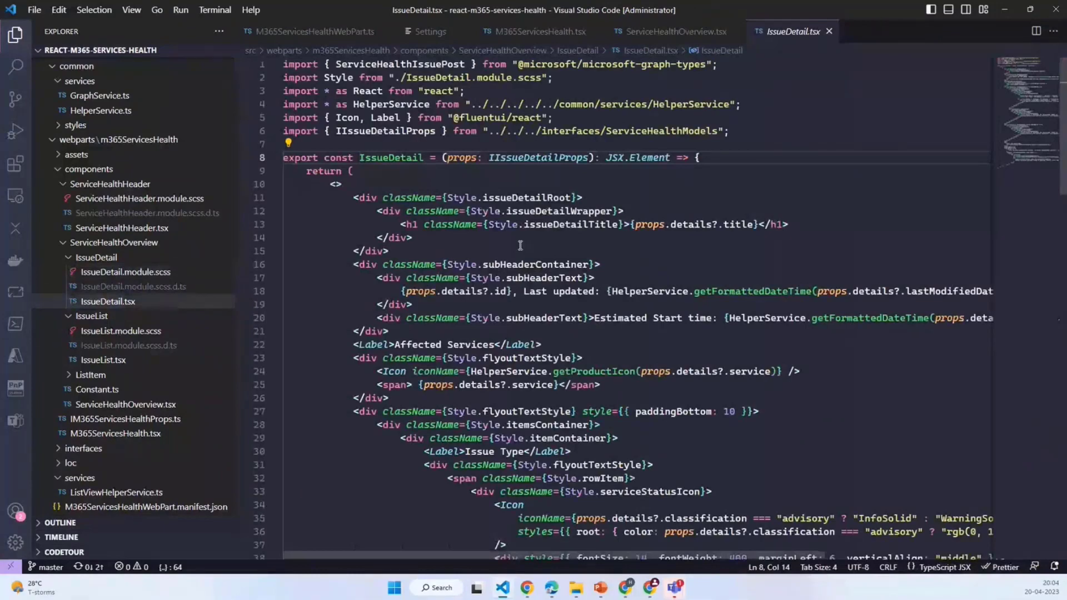
pyautogui.scroll(-3)
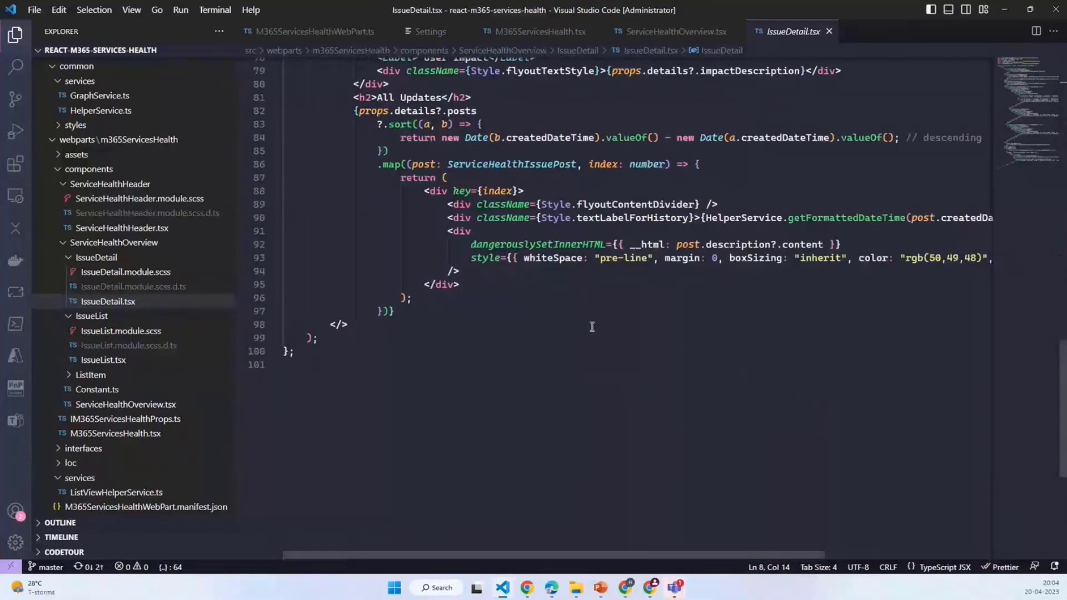